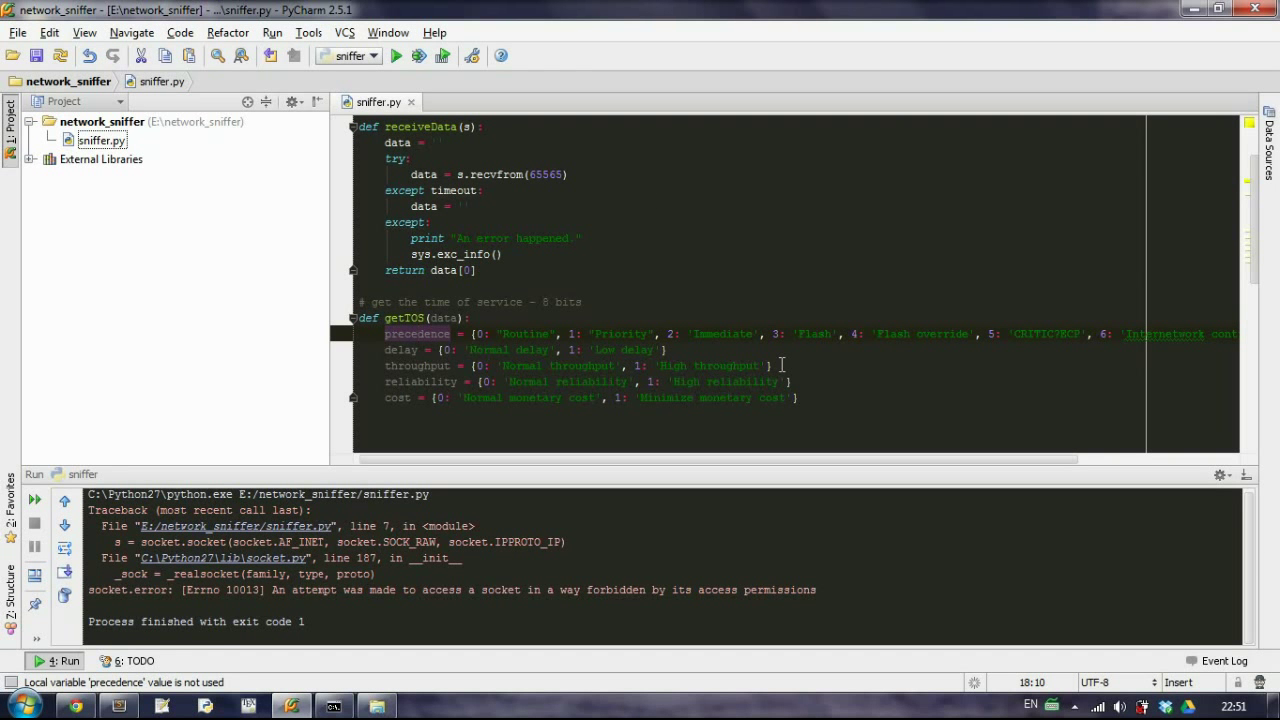
Begin the line D = data[ below the cost dictionary in getTOS
scroll(down, 3)
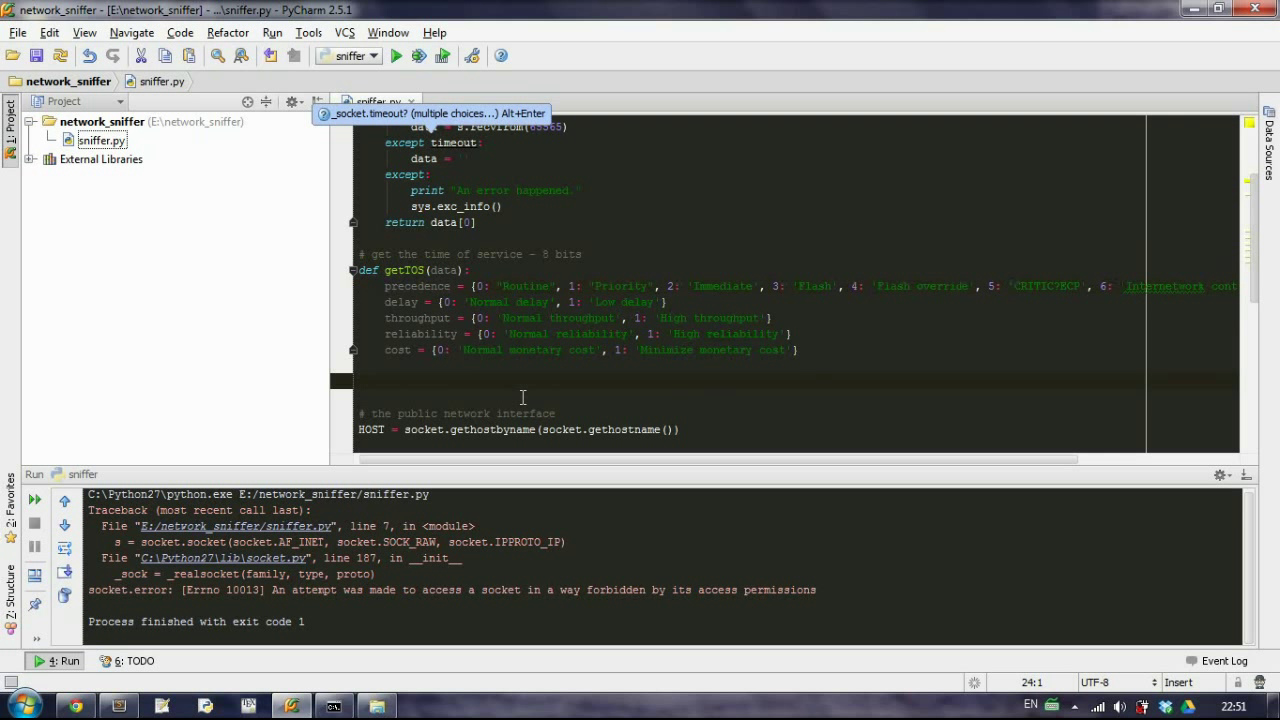
mouse_move(568, 368)
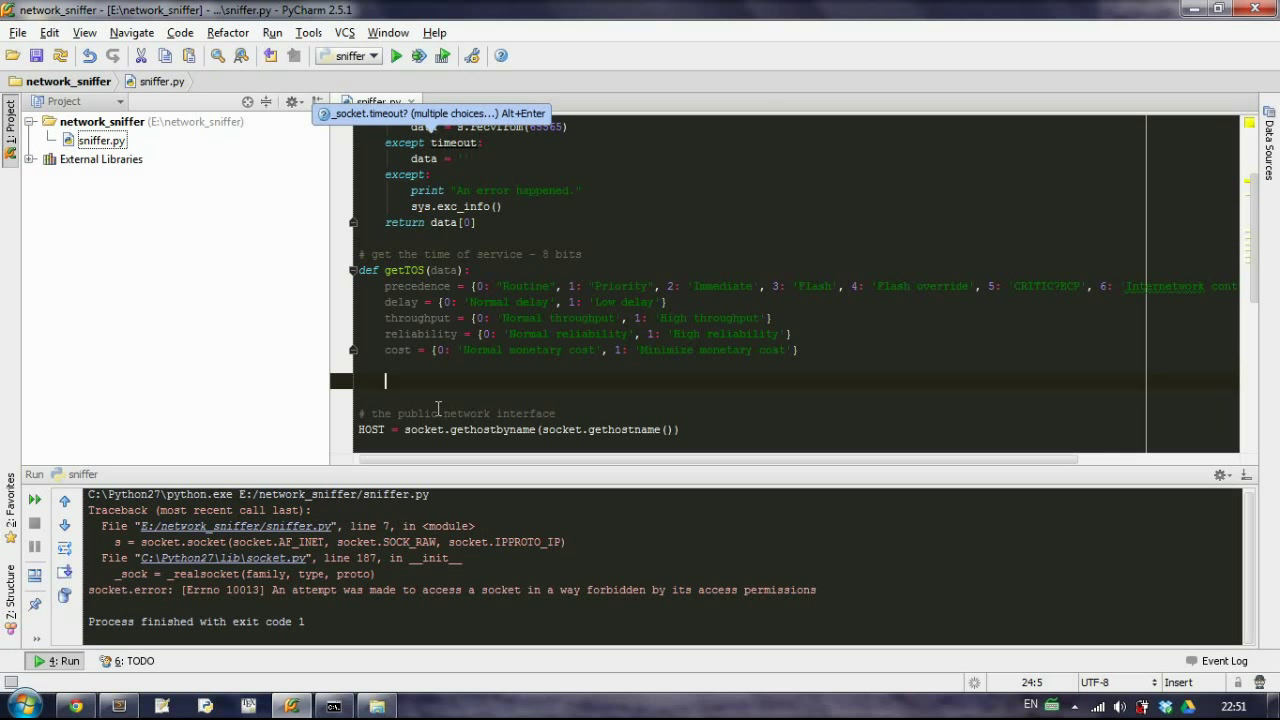
text(D =)
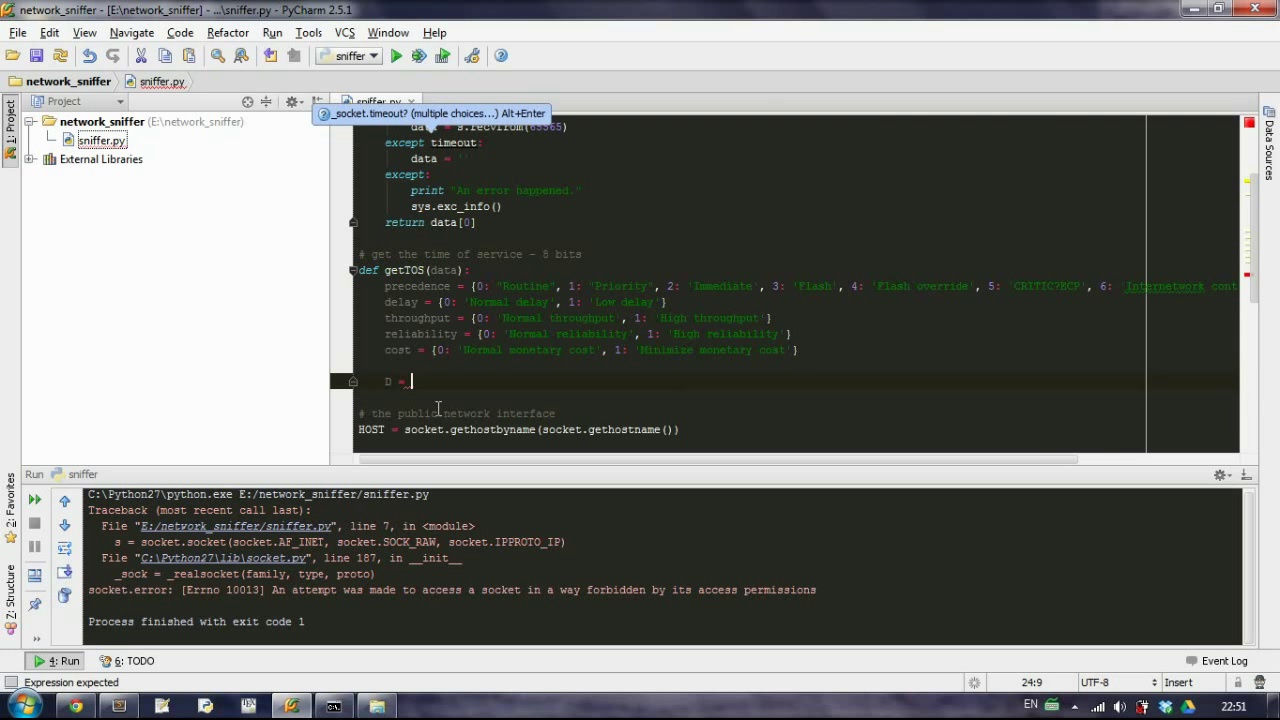
text(data)
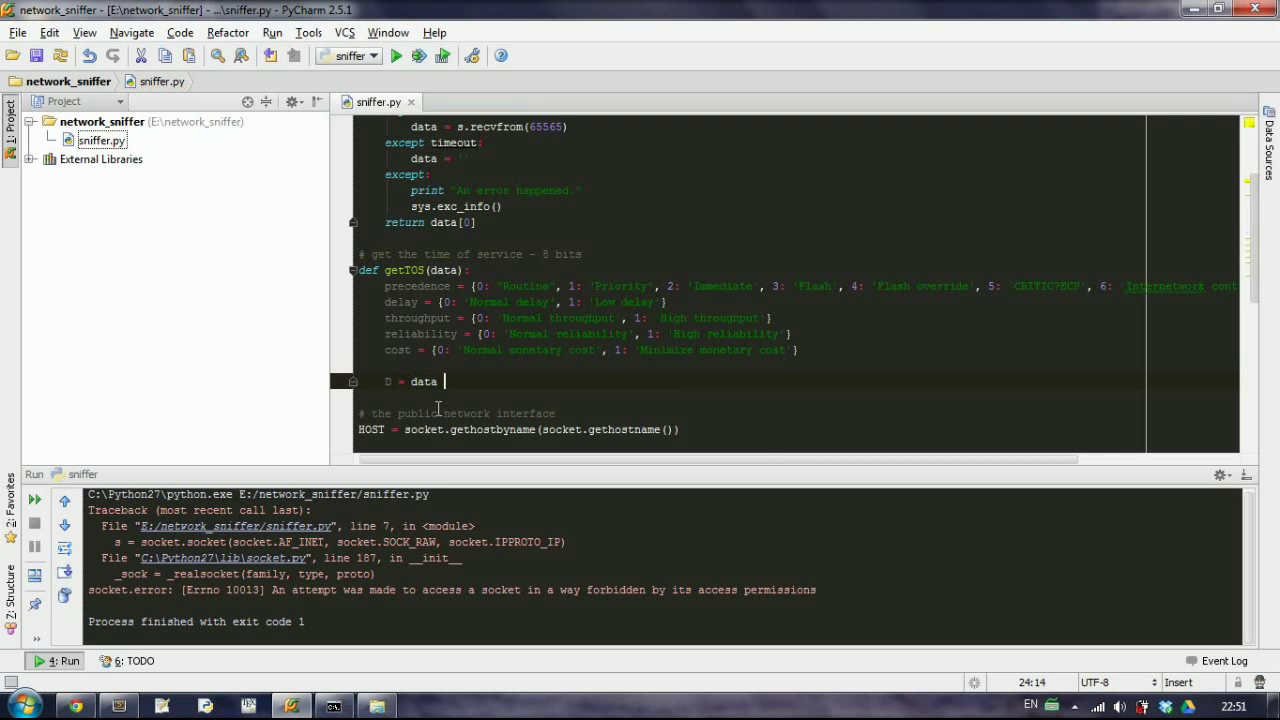
text([)
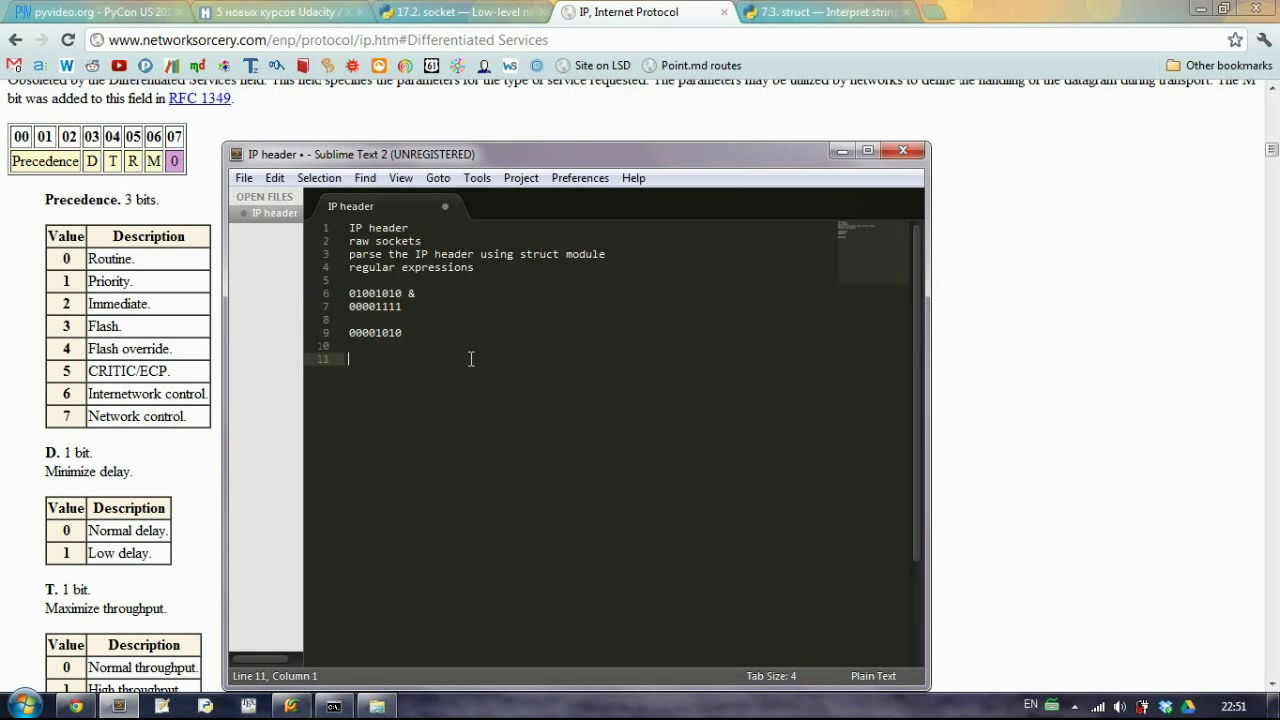
Write the masking example lines 00010011 & and 00010000 in the notes
text(000)
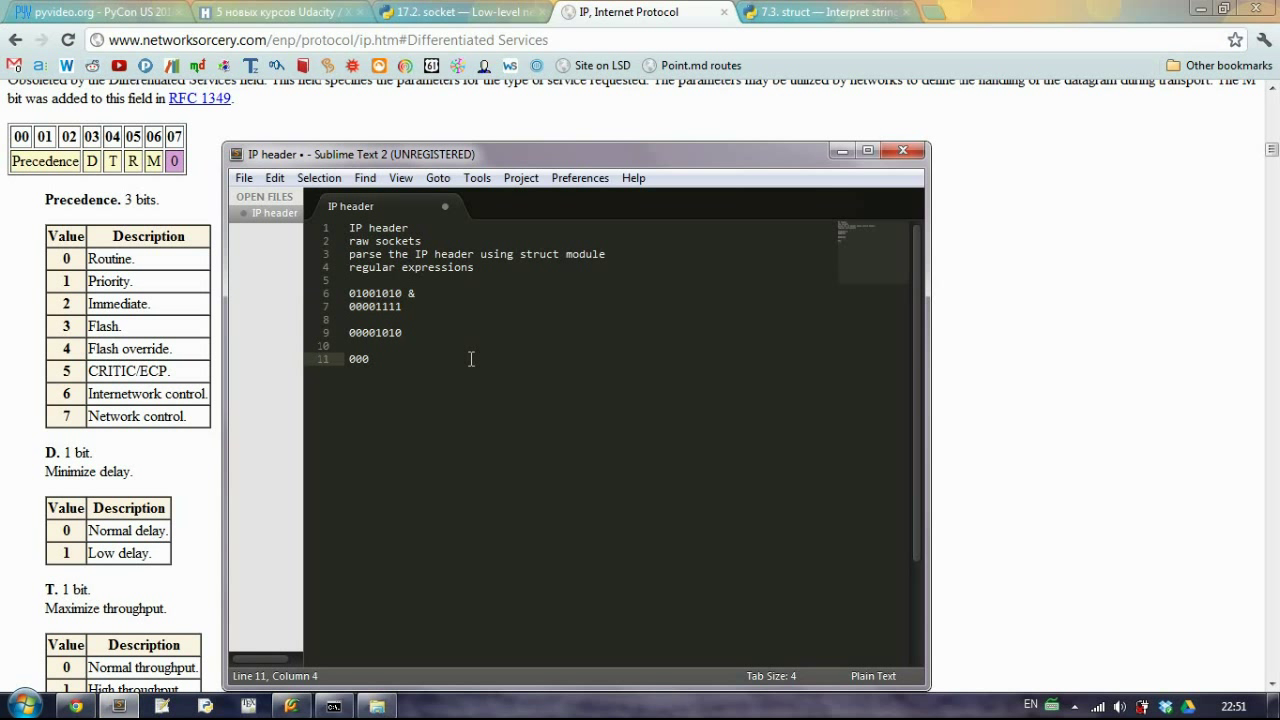
text(1)
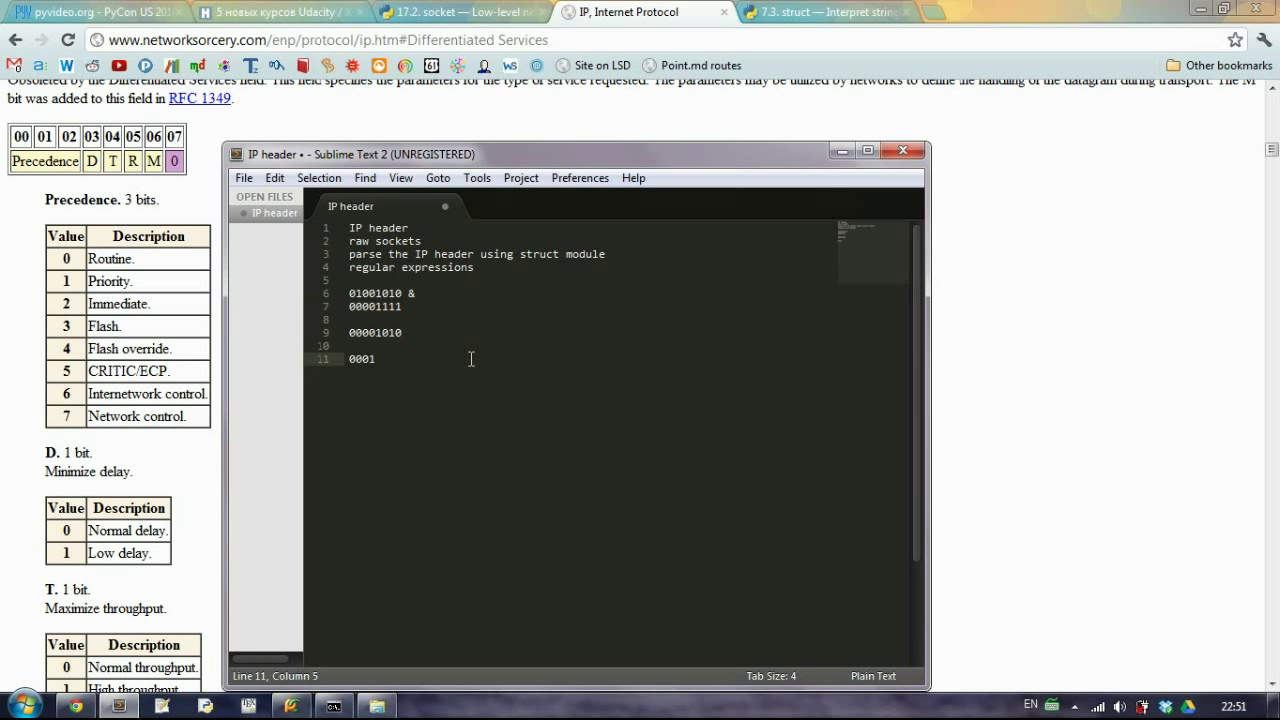
text(000)
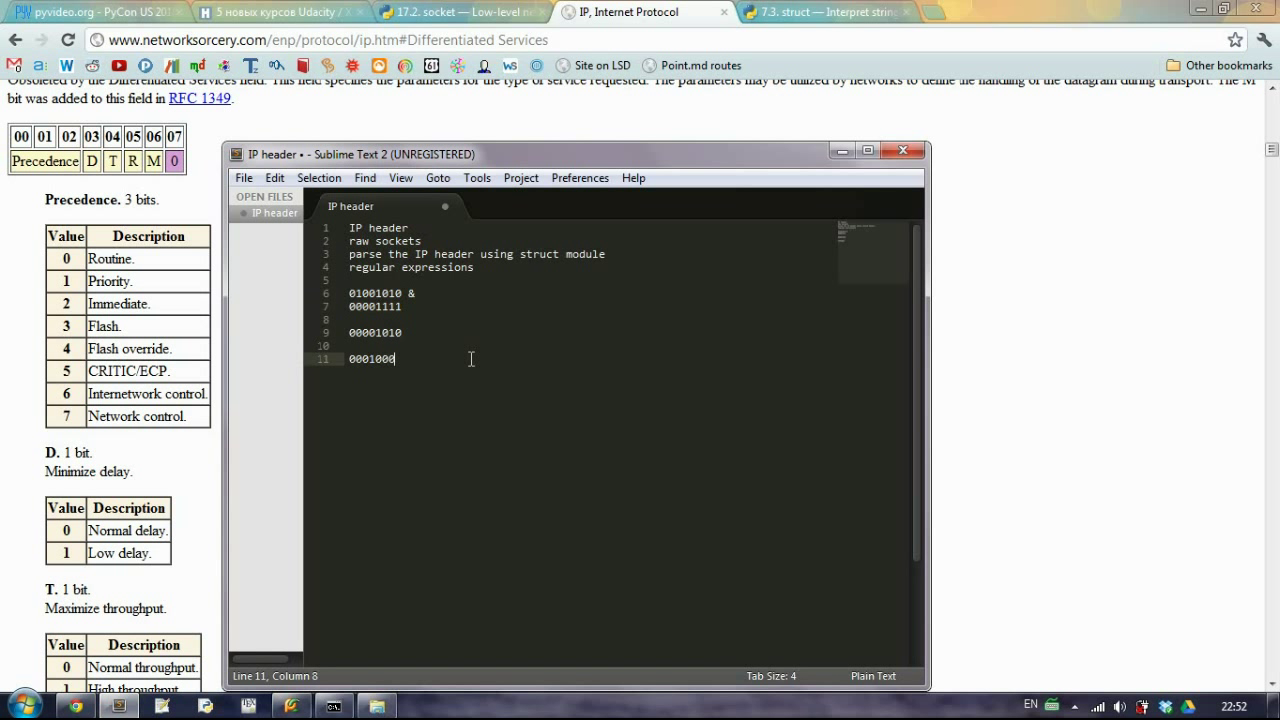
text(0)
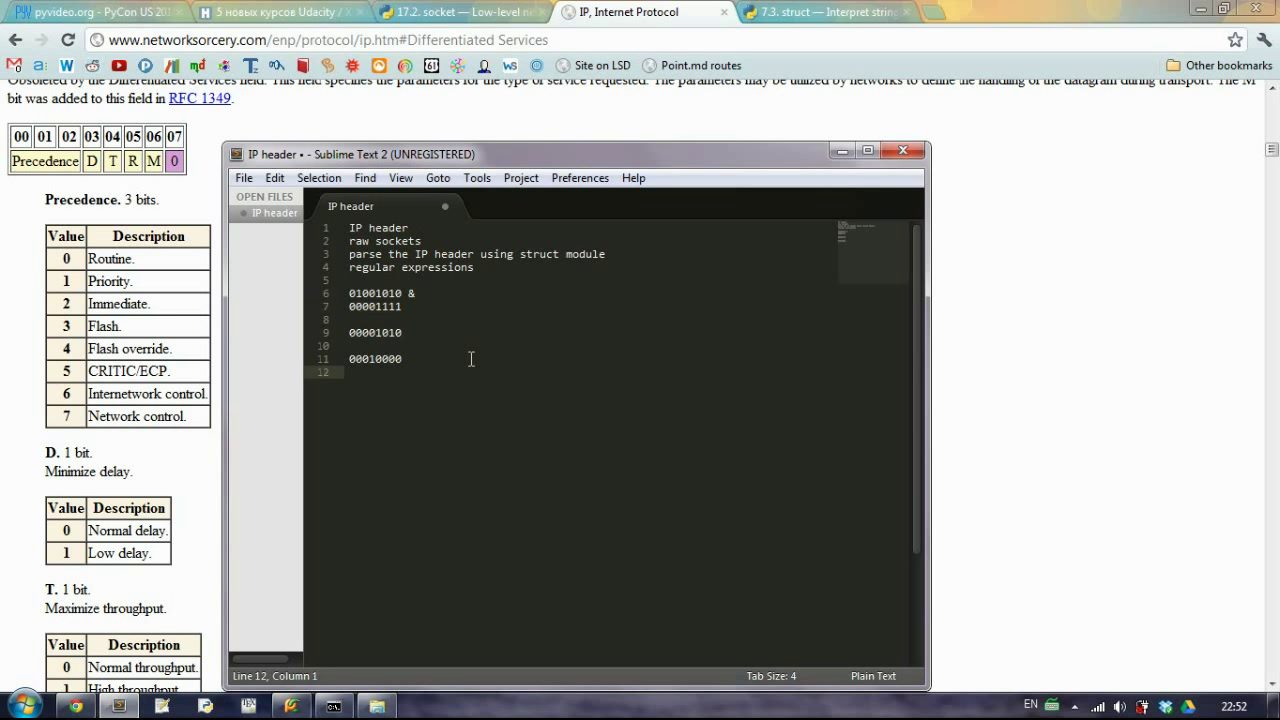
double_click(378, 358)
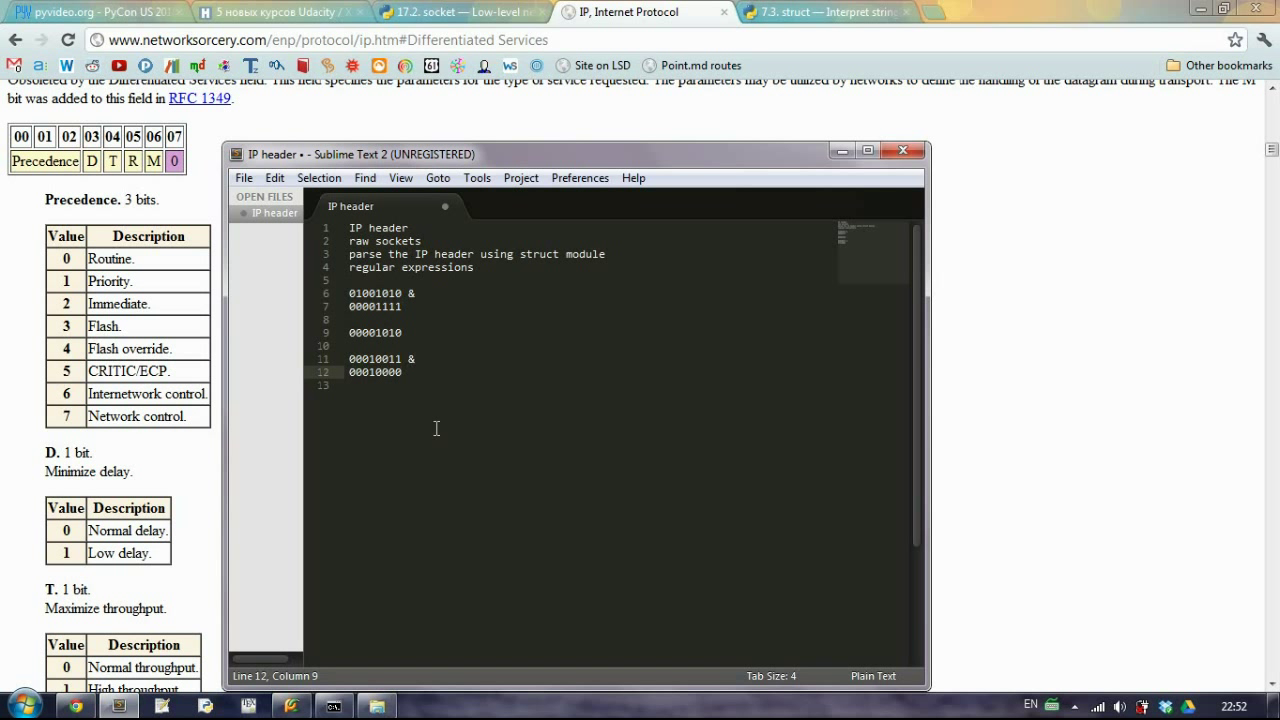
Complete D = data & 0x10 and shift it down with D >>= 4
click(292, 706)
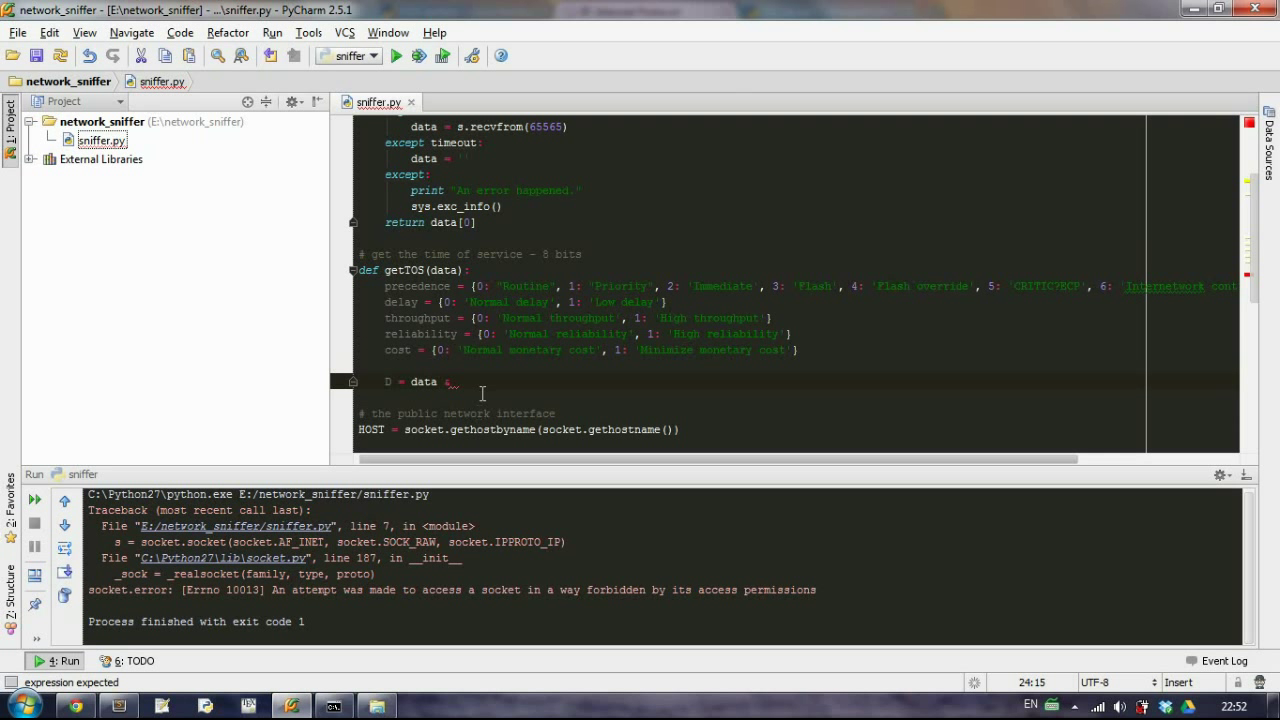
text(&)
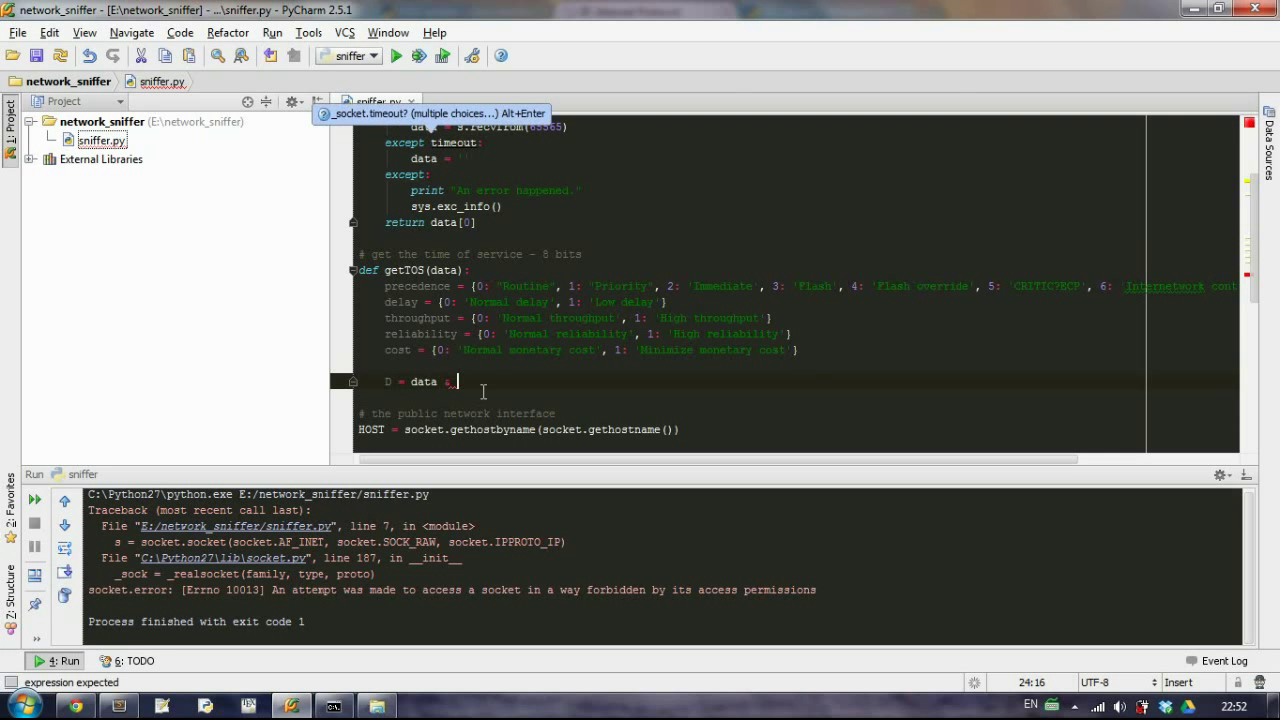
text(0x10)
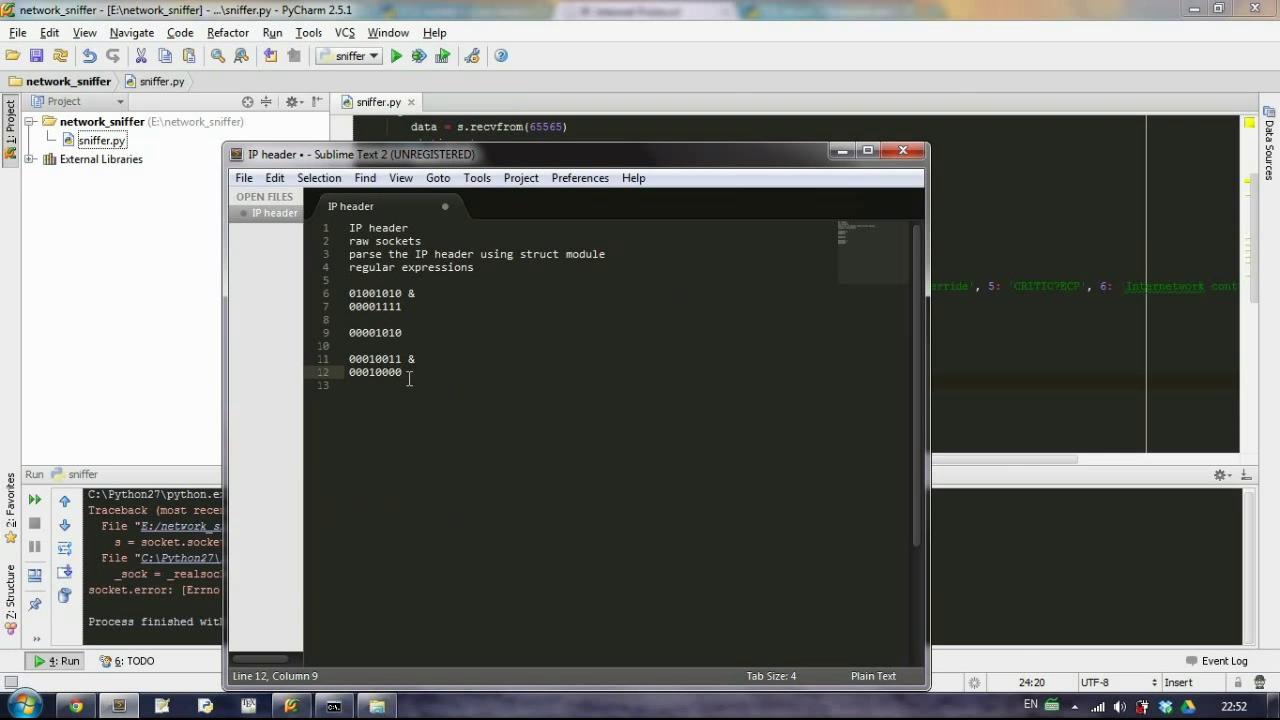
mouse_move(432, 404)
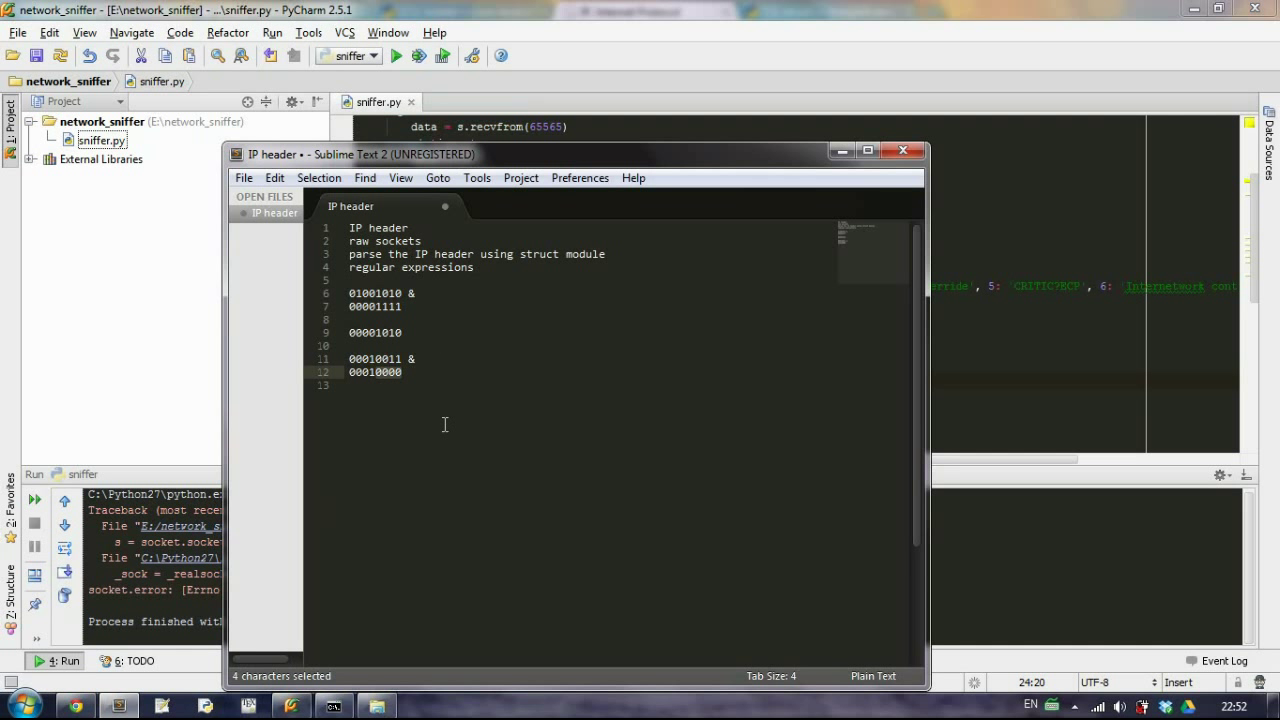
click(904, 150)
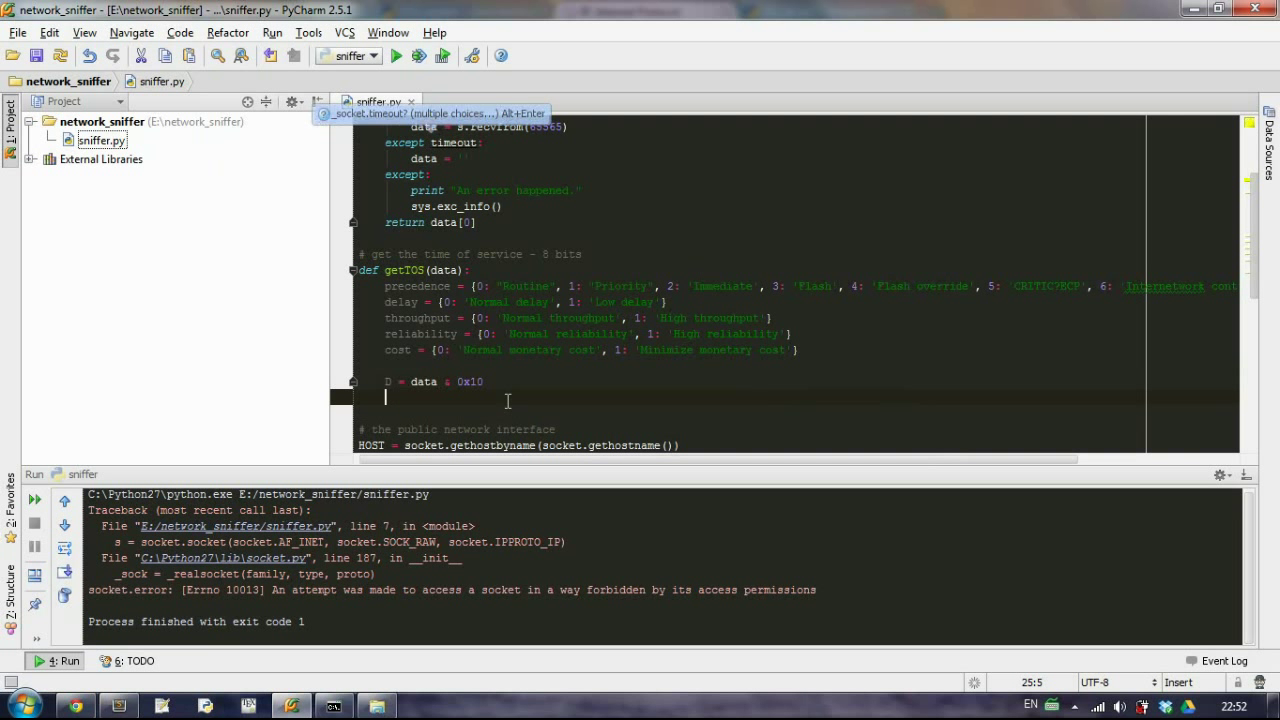
text(D >>)
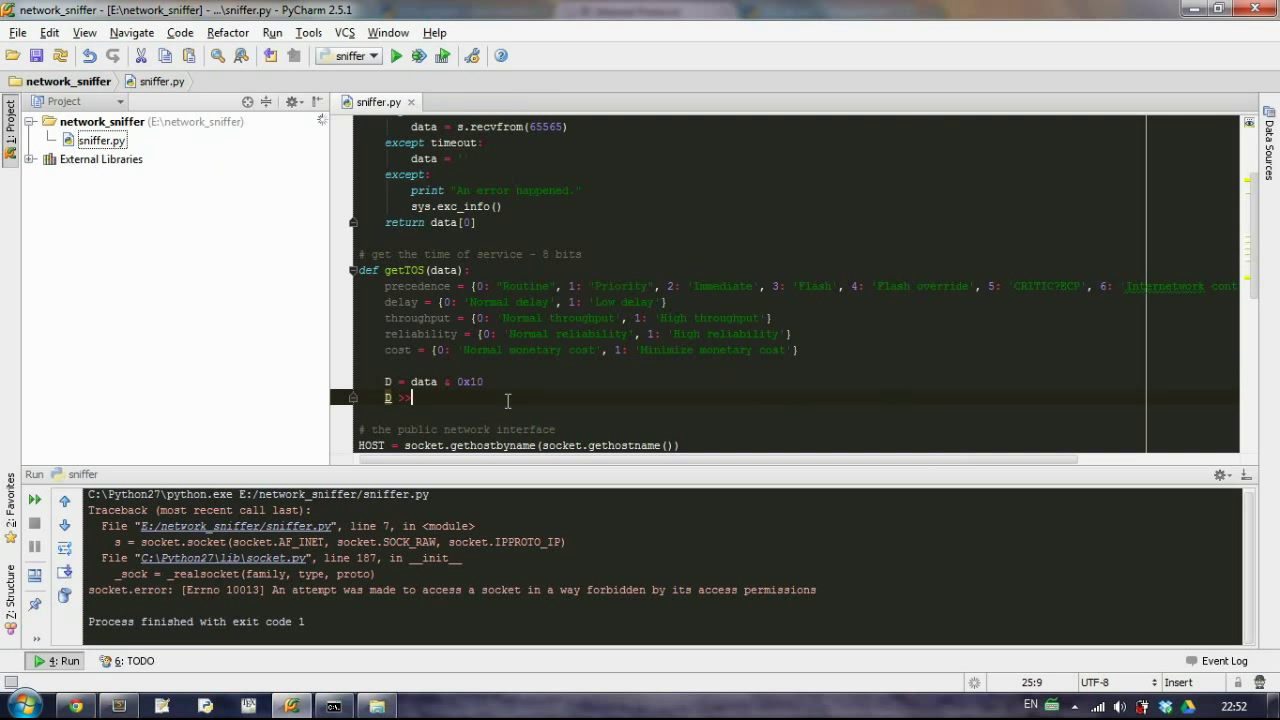
text(>> 4)
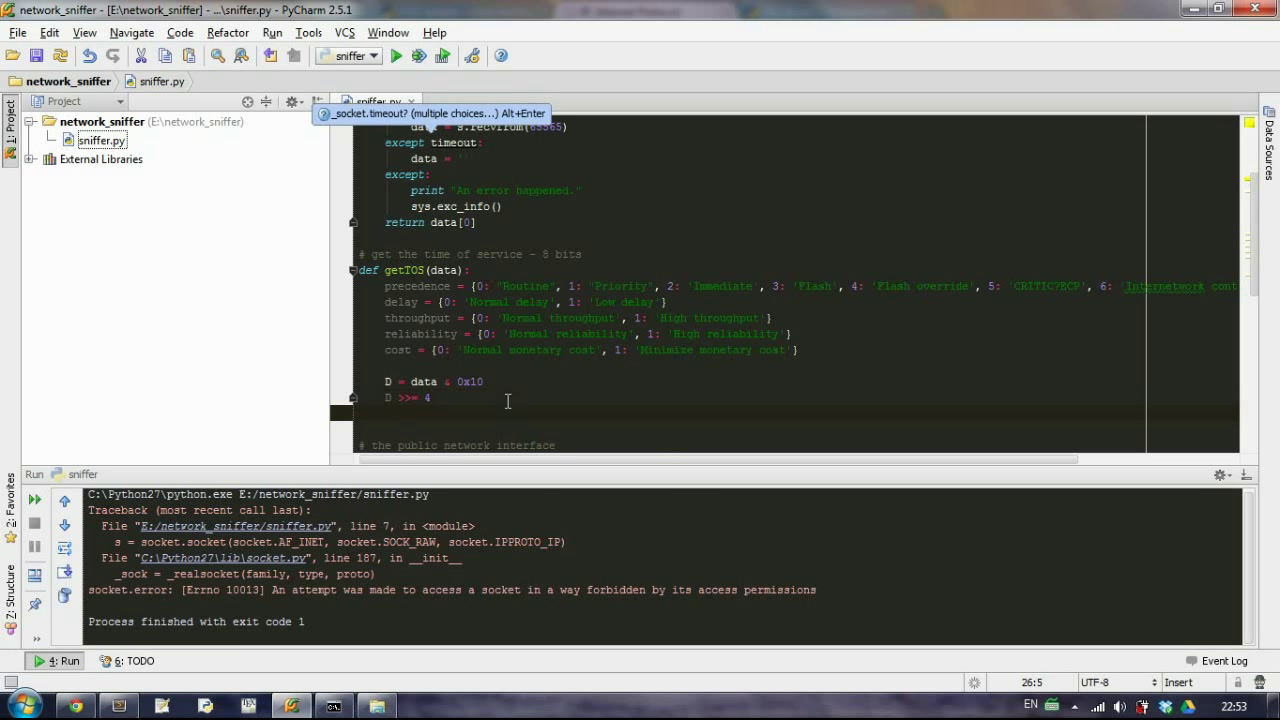
Add T = data & 0x8 masked and shifted with T >>= 3
text(T = data)
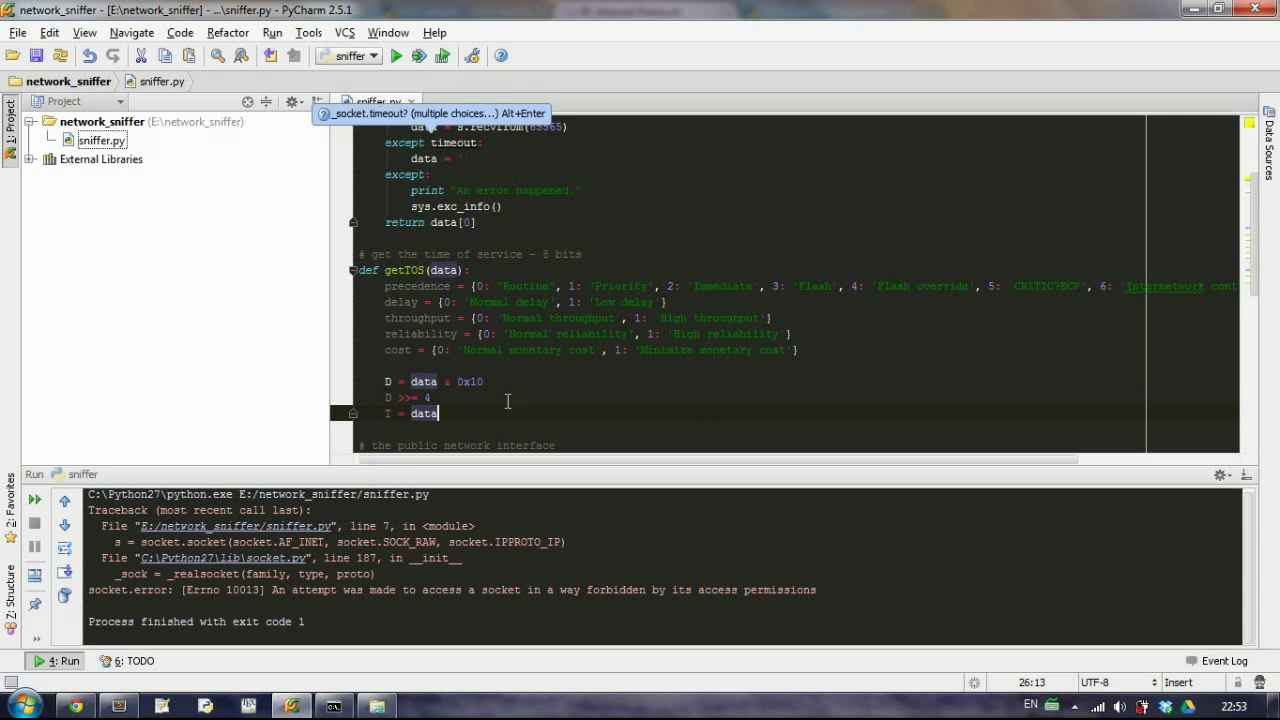
text(&0)
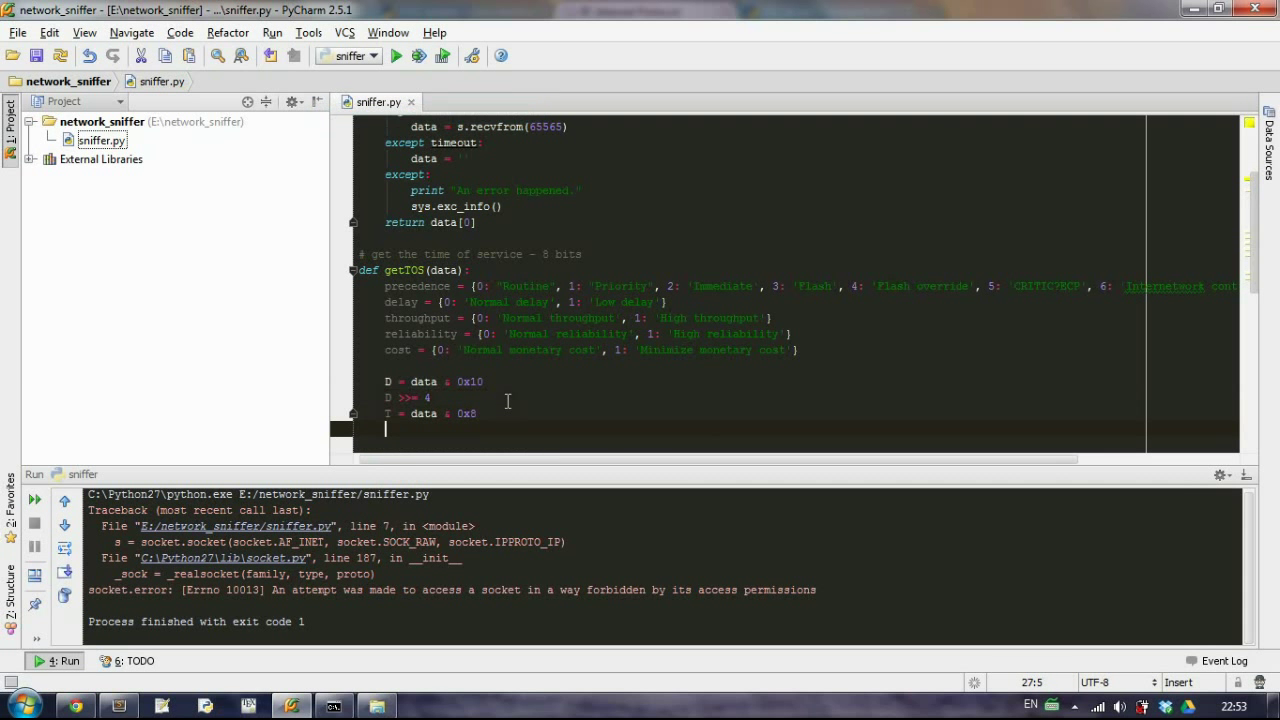
text(T >>)
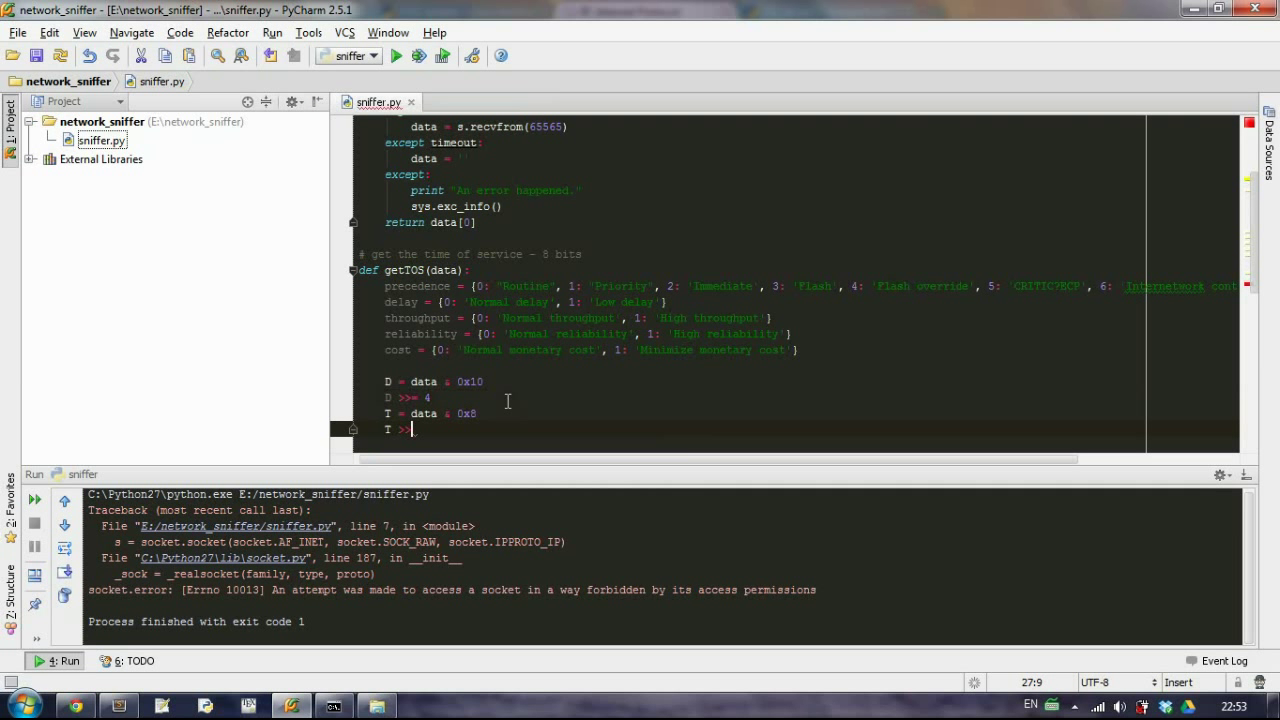
text(= 3)
text(R = data)
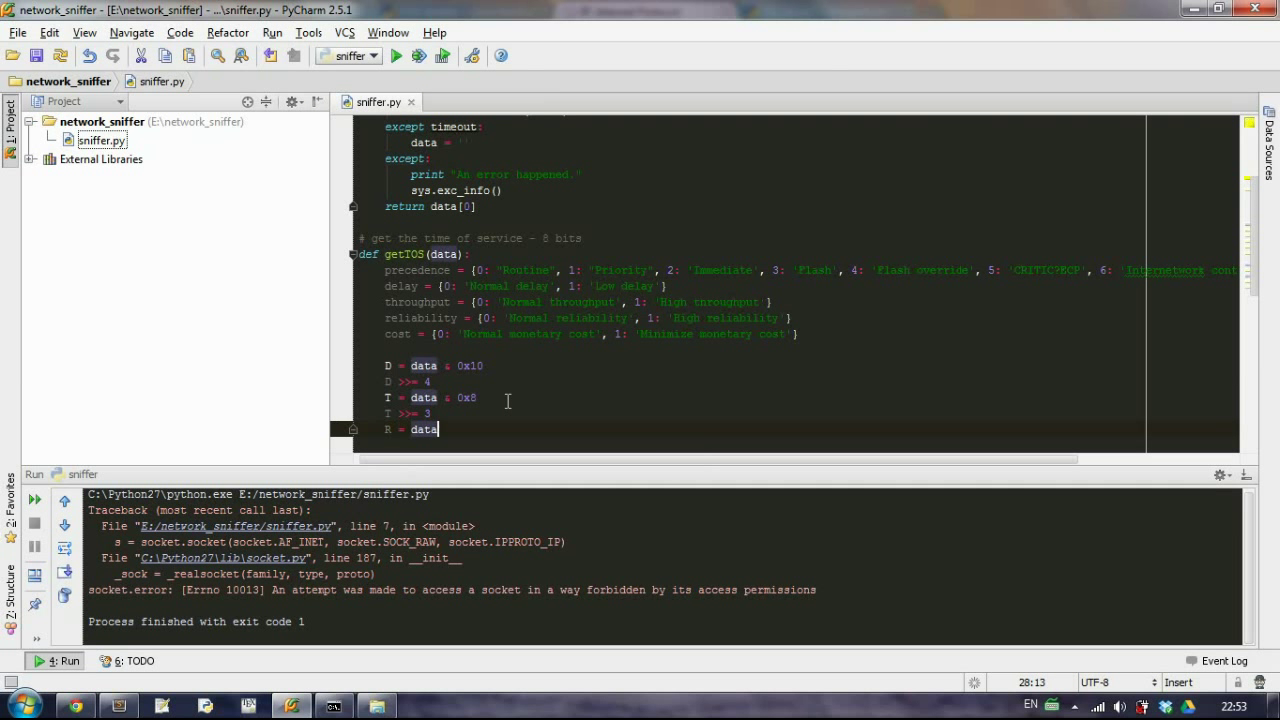
Add R = data & 0x4 shifted down with R >>= 2
text(&)
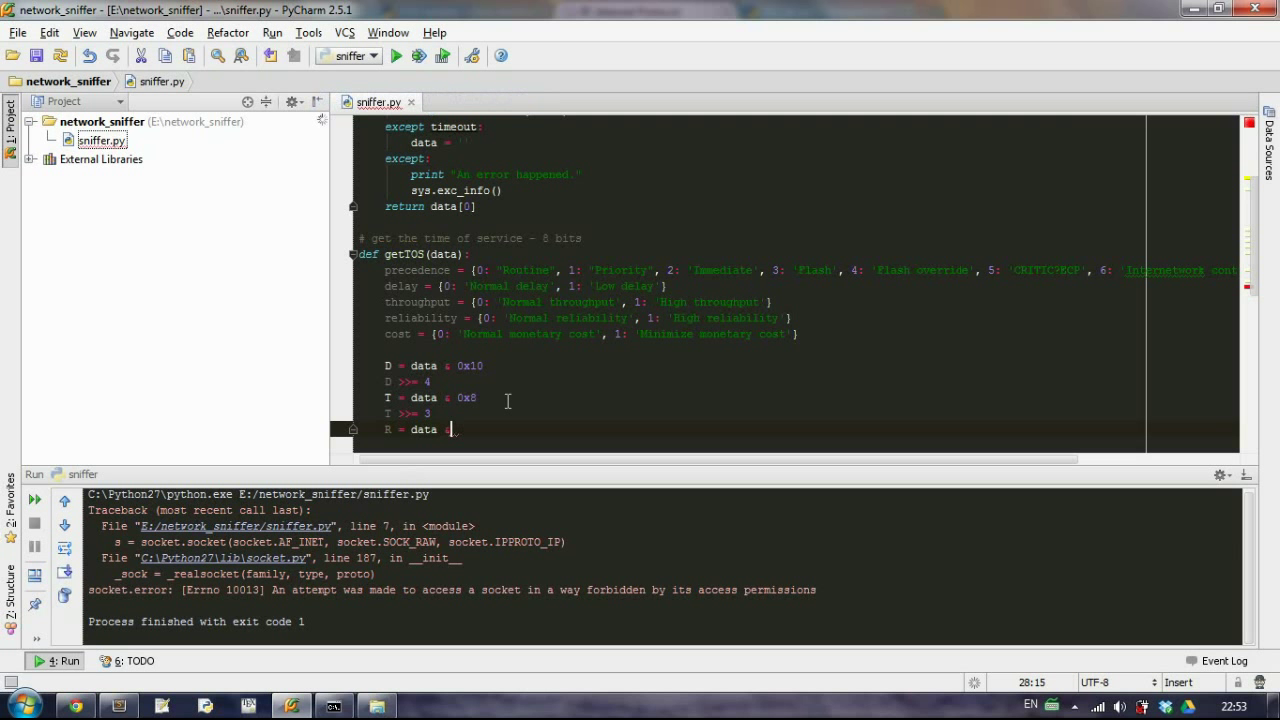
text(&)
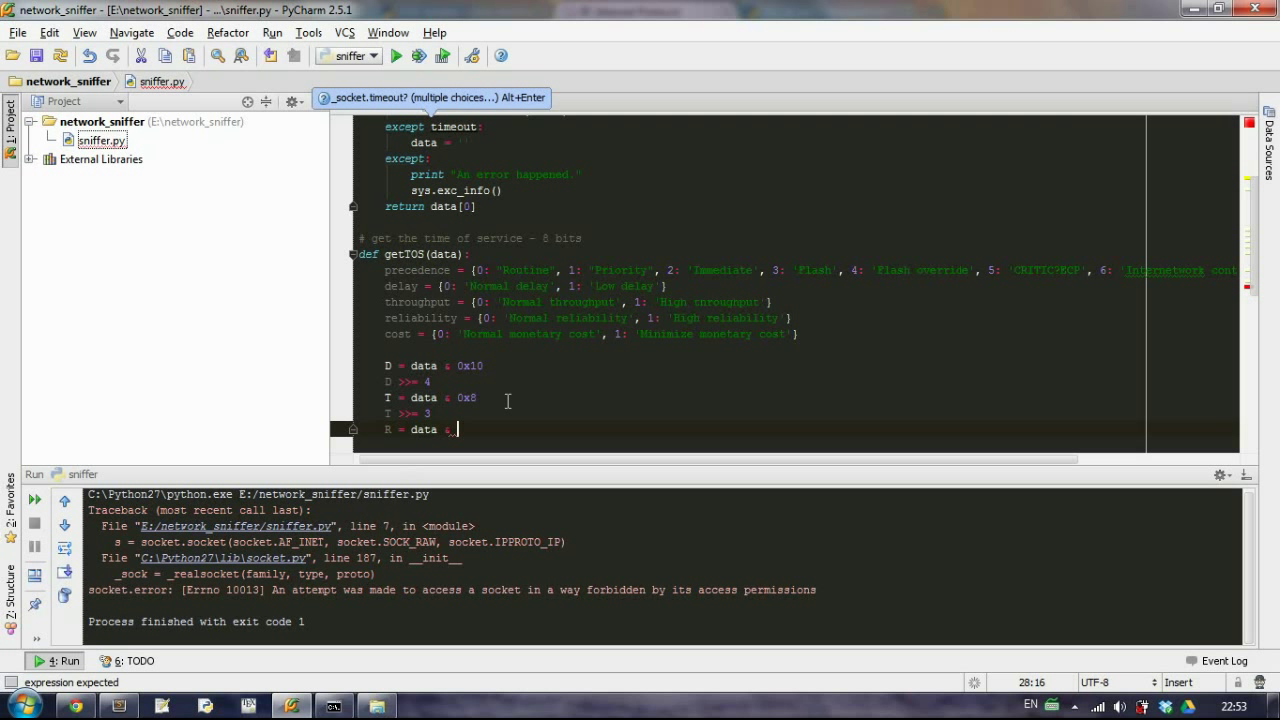
text(0x4)
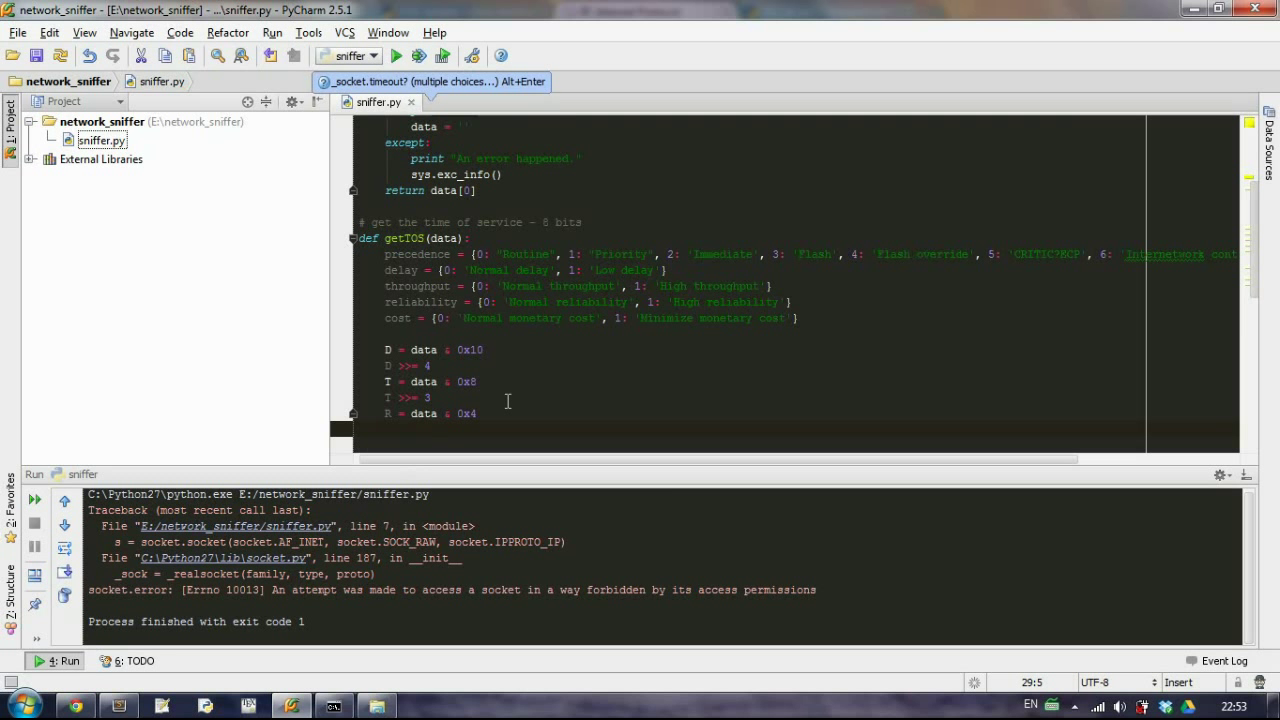
text(R >>=2)
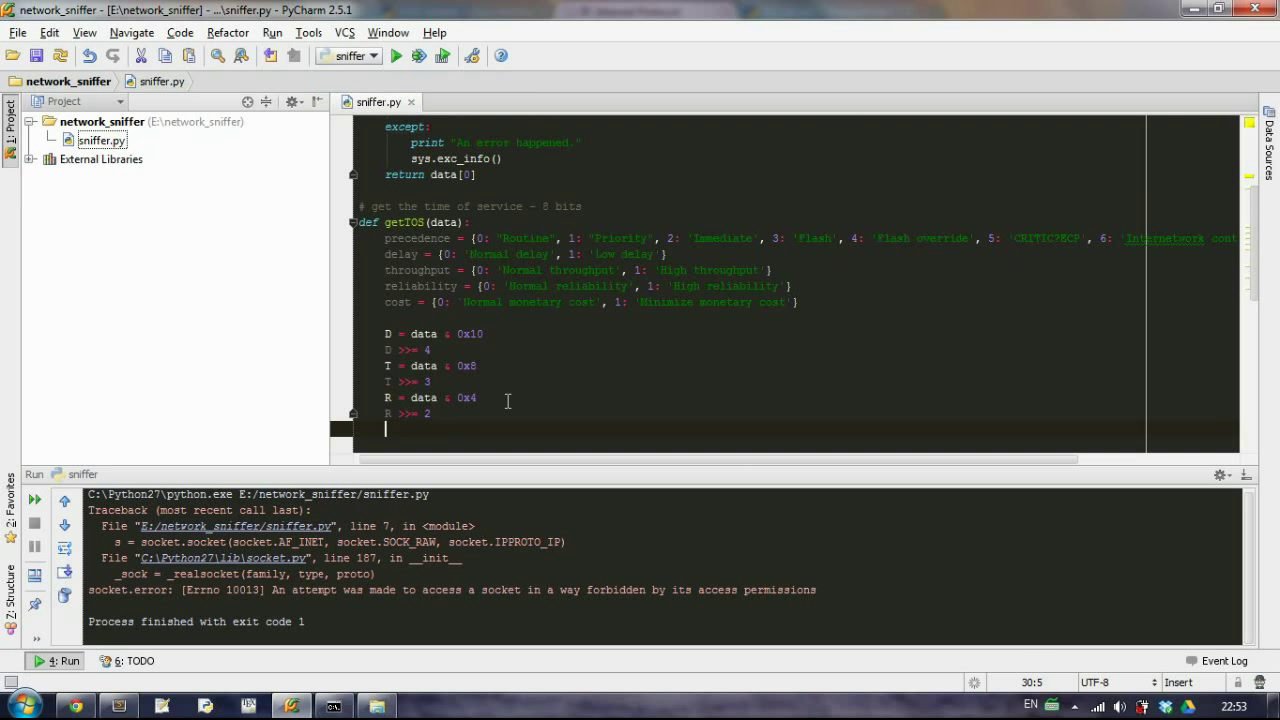
Add M = data & 0x2 shifted down with M >>= 1
text(M)
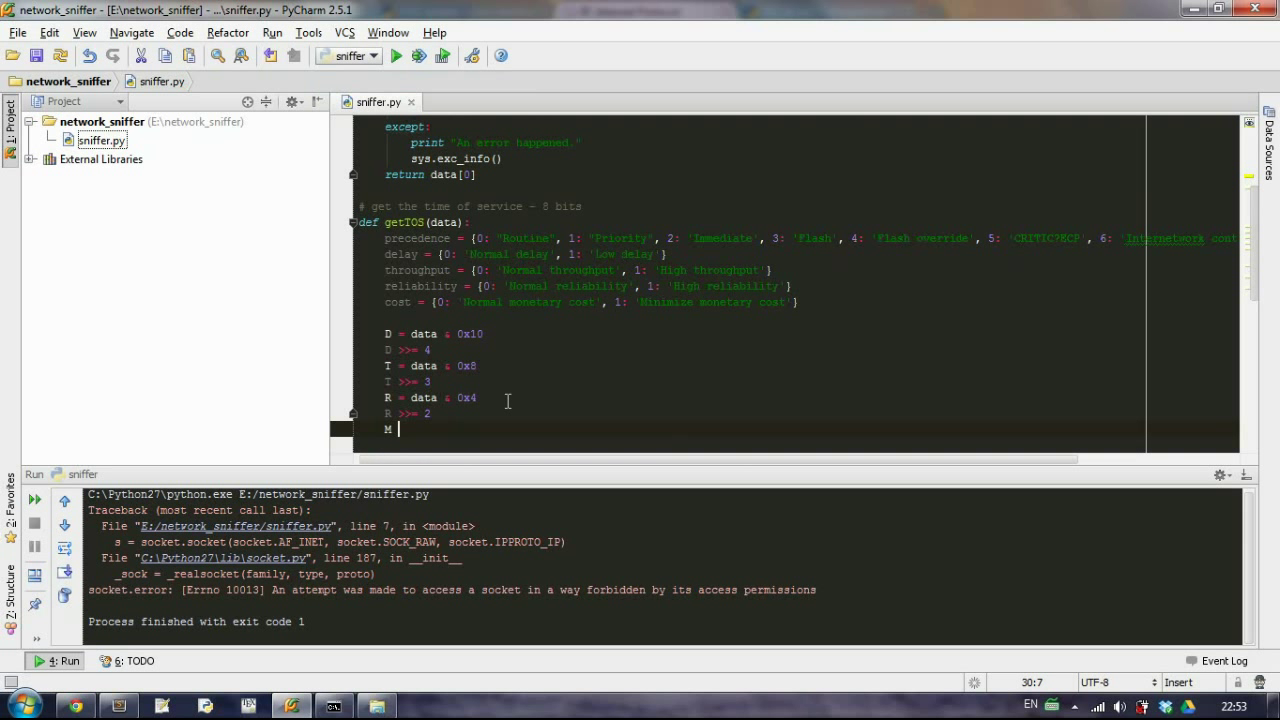
text(= data)
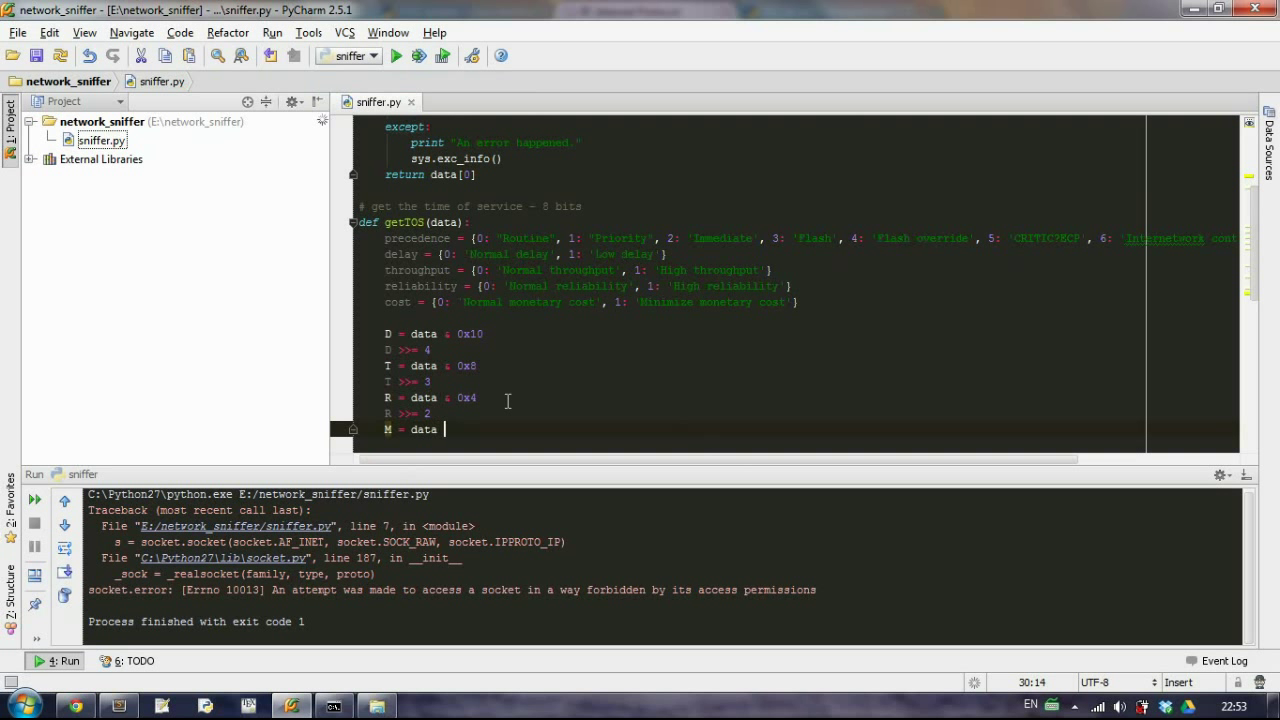
text(&)
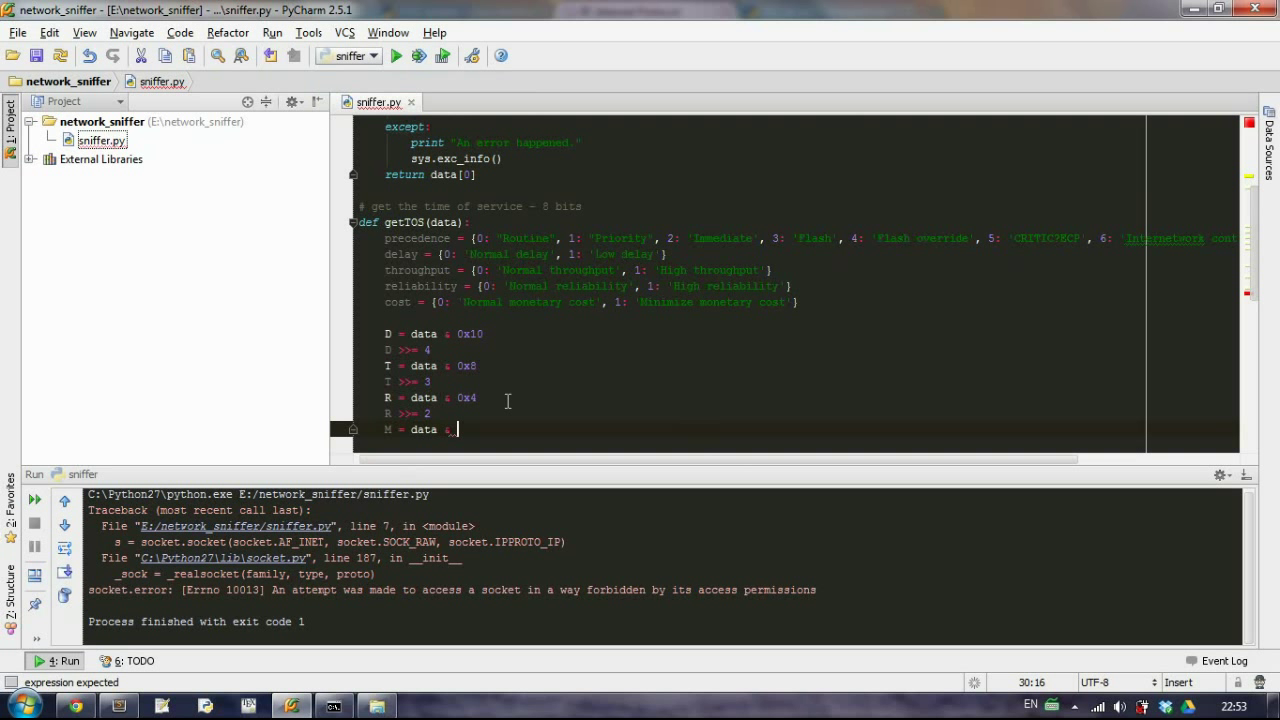
text(0x2)
text(M >>= 1)
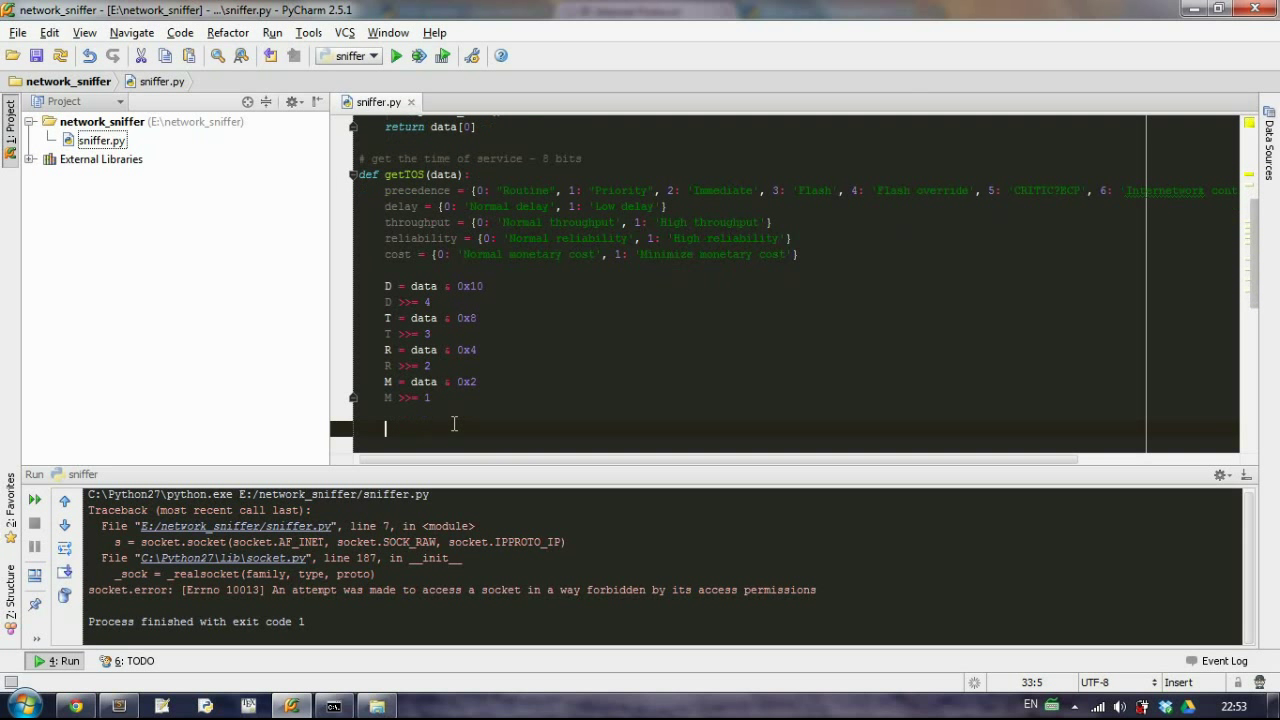
Start TOS = precedence[data >> 5] + tabs, continuing onto an indented new line
text(TOS)
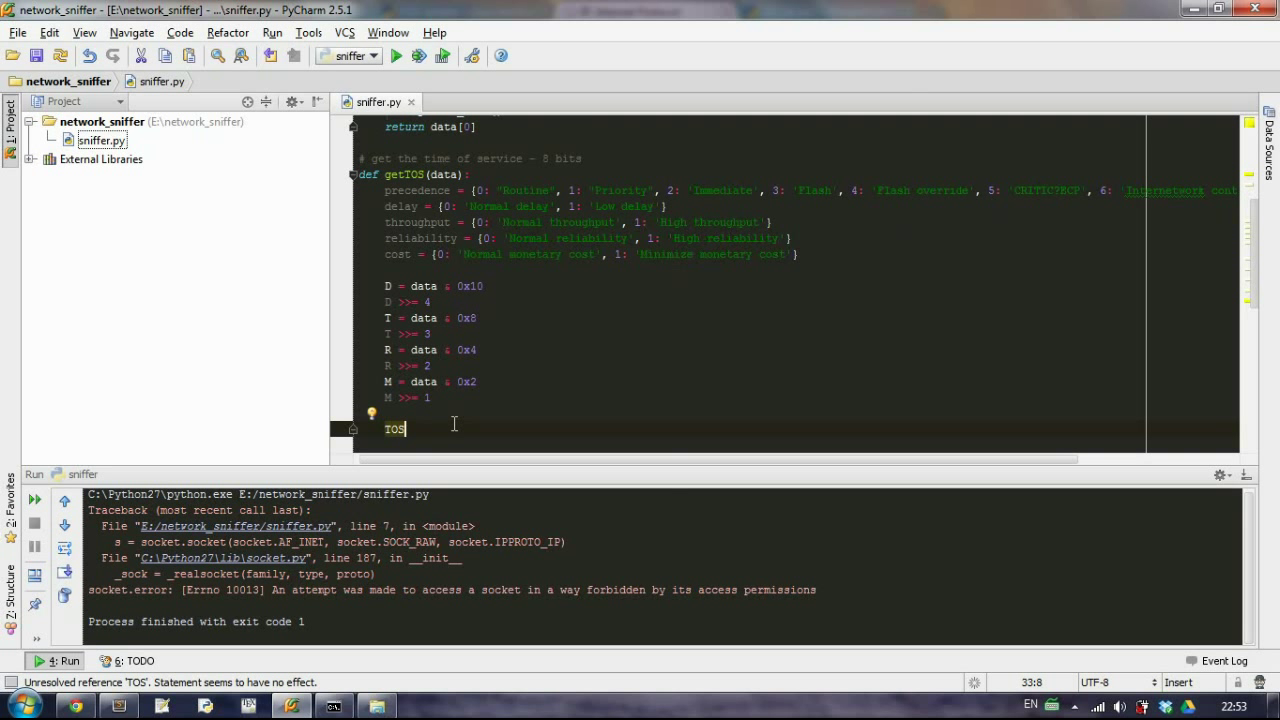
text(=)
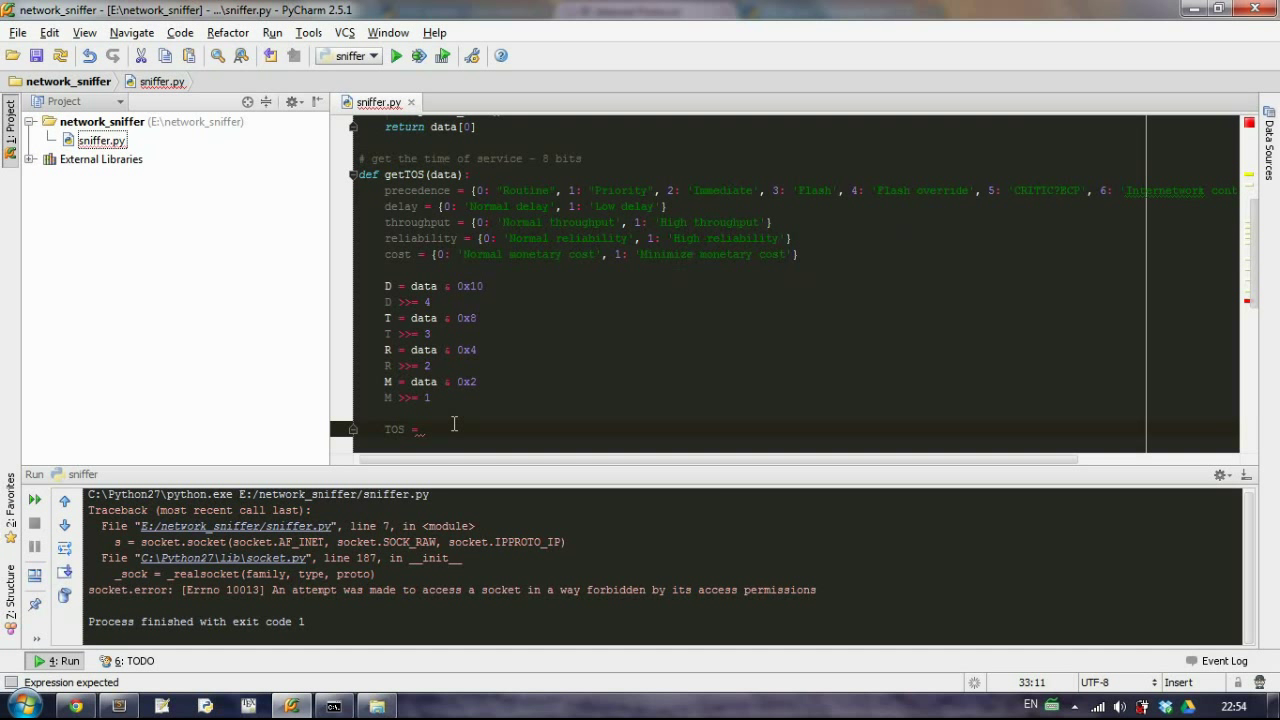
text(precende)
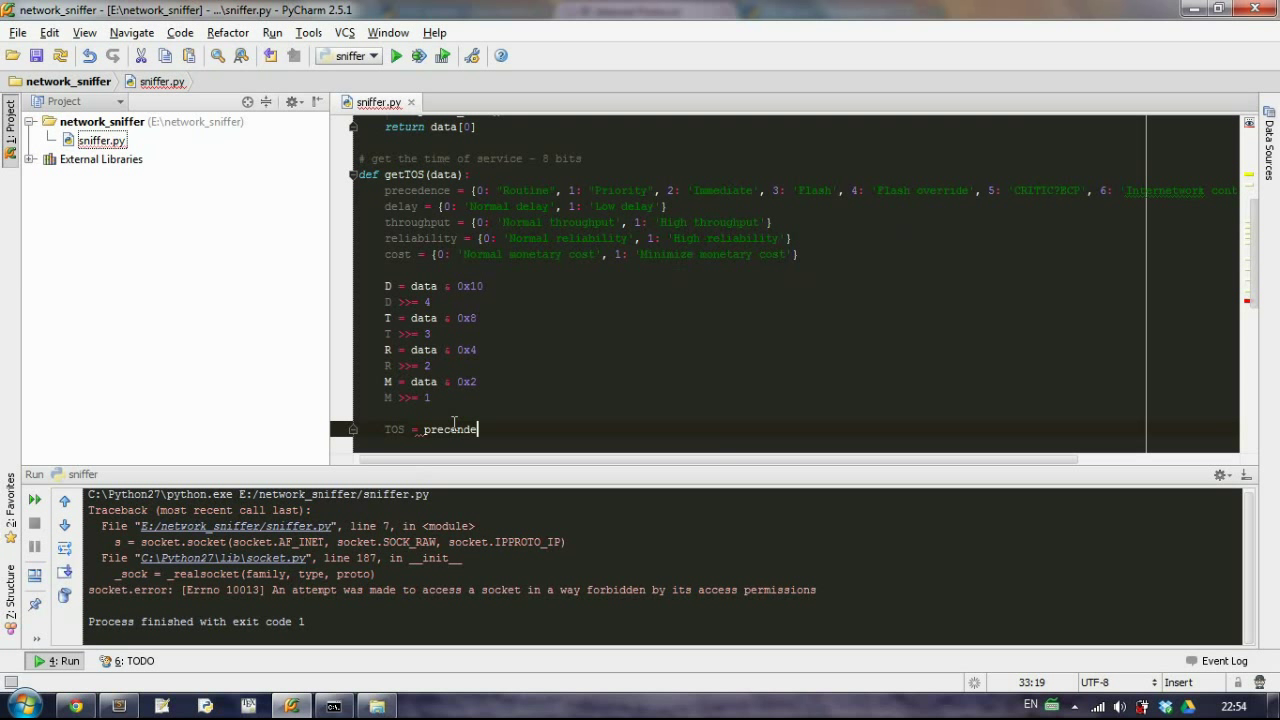
text(ce[)
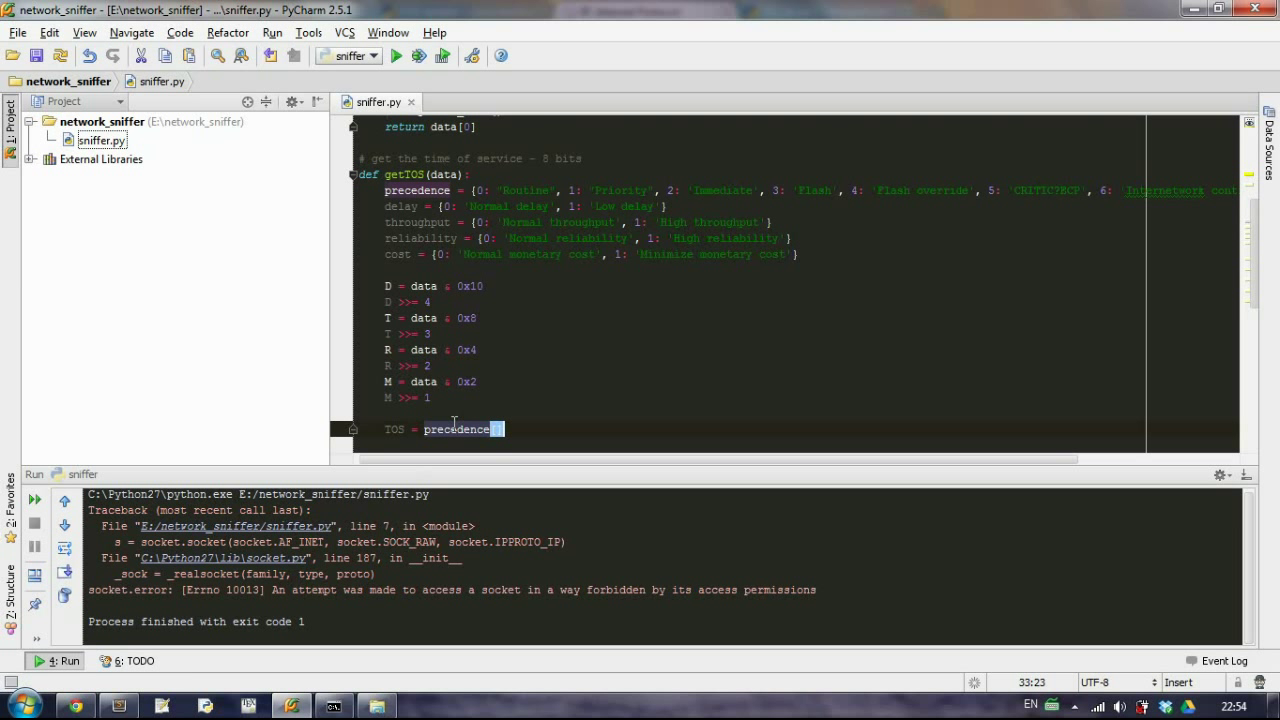
text([data)
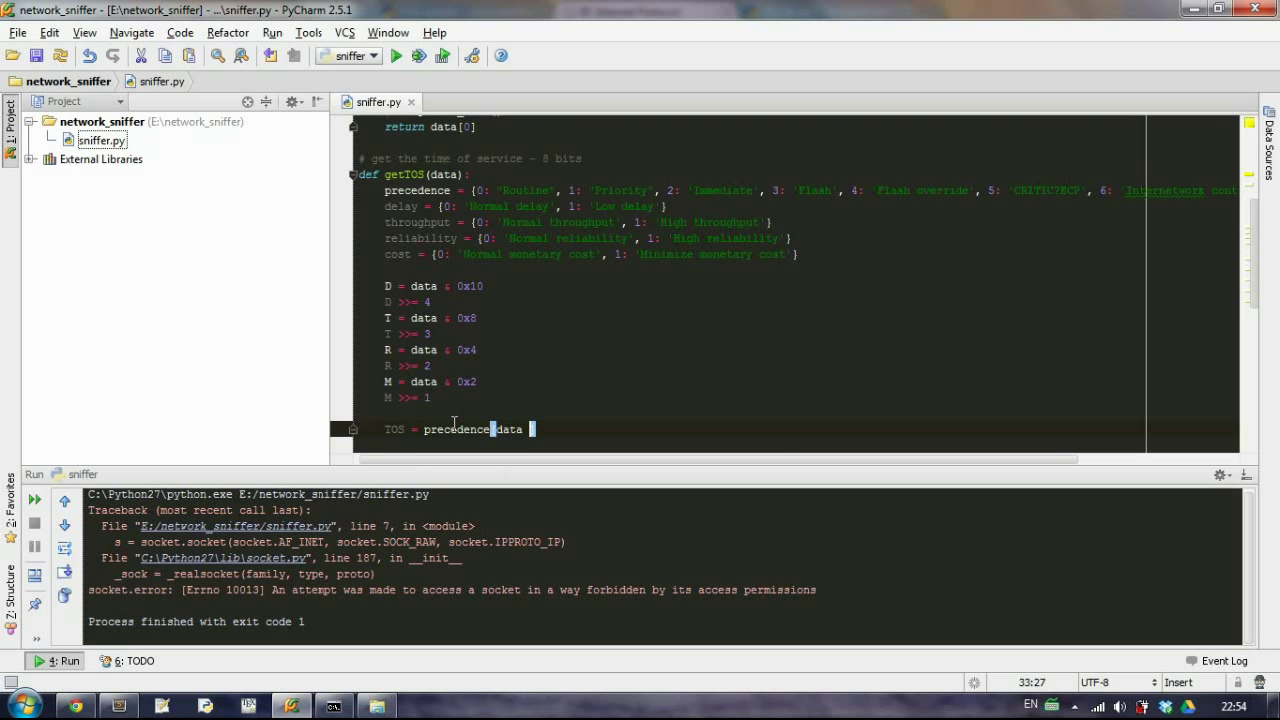
text([data >> 5] +)
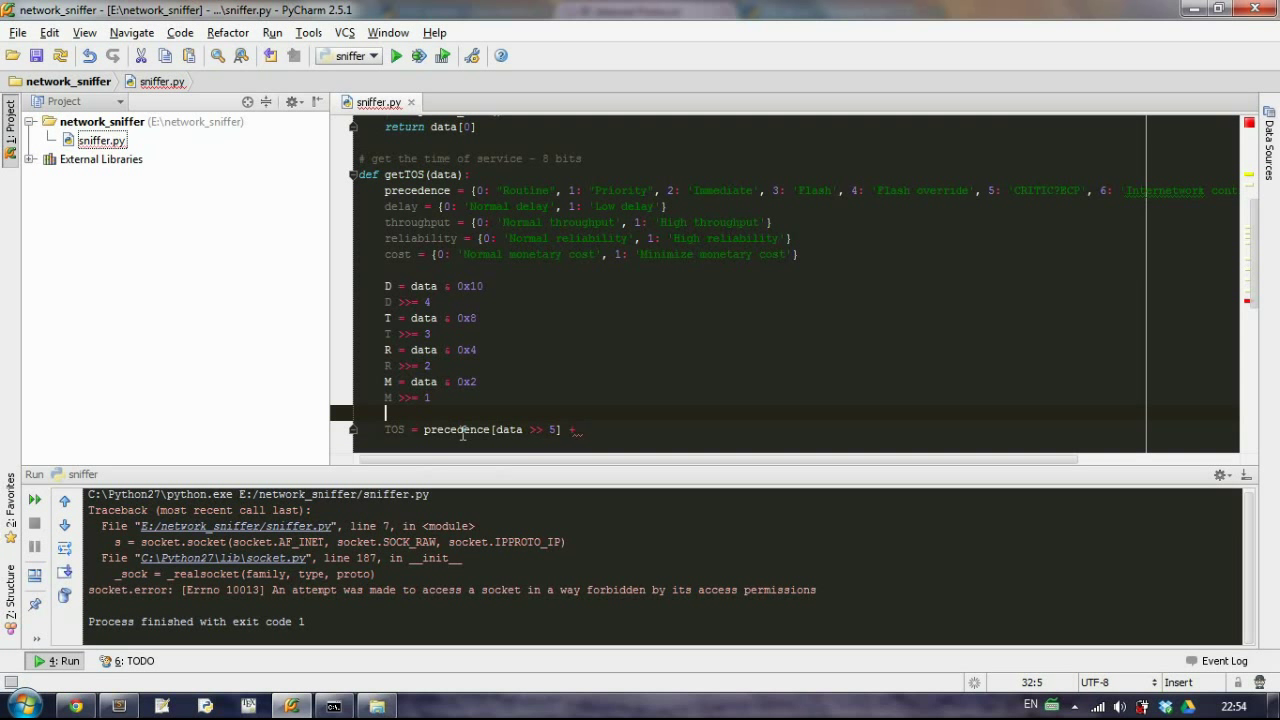
text(tabs = ')
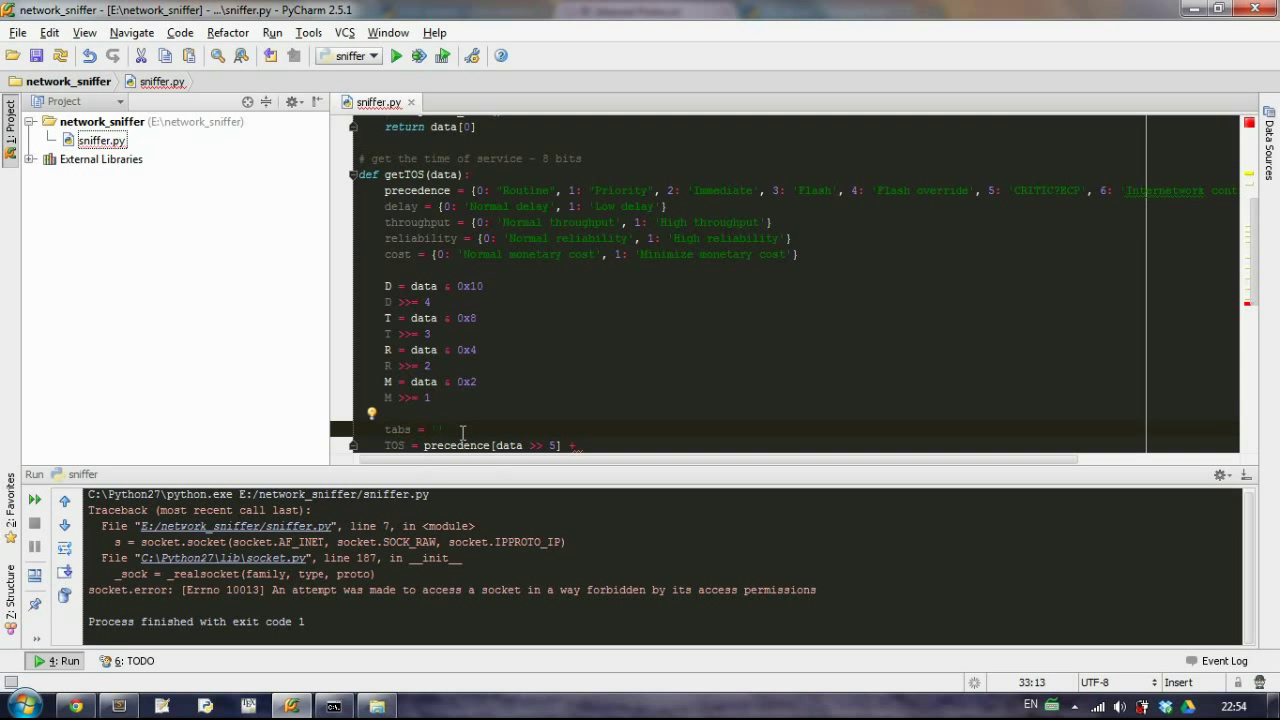
text(\n)
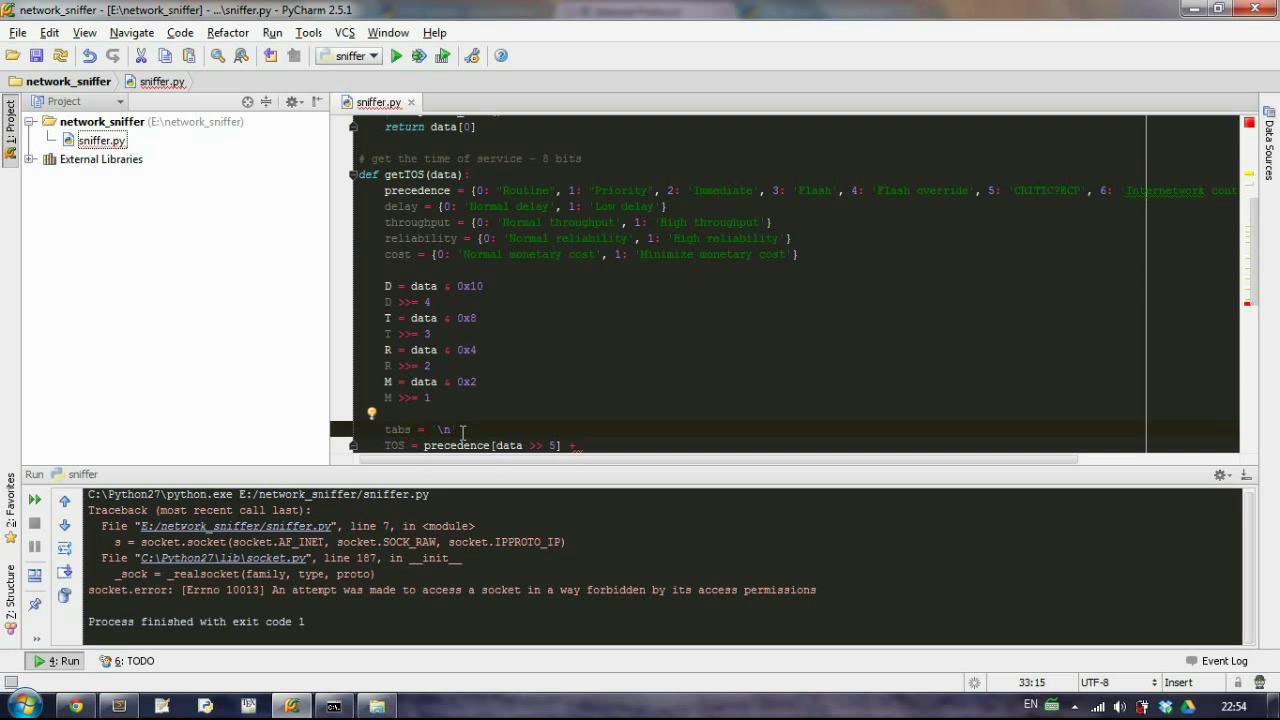
text(\t\t\t)
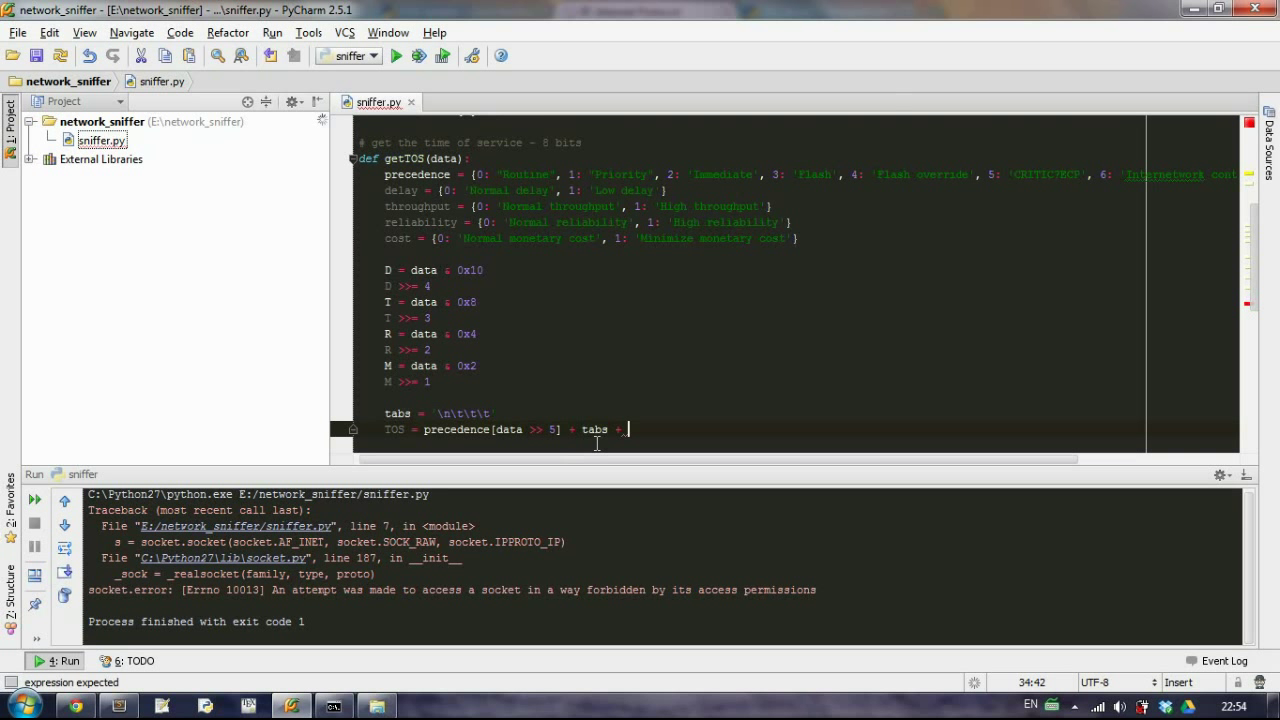
Append delay[D], throughput[T], reliability[R] and cost[M] joined by tabs to the TOS string
text(dela)
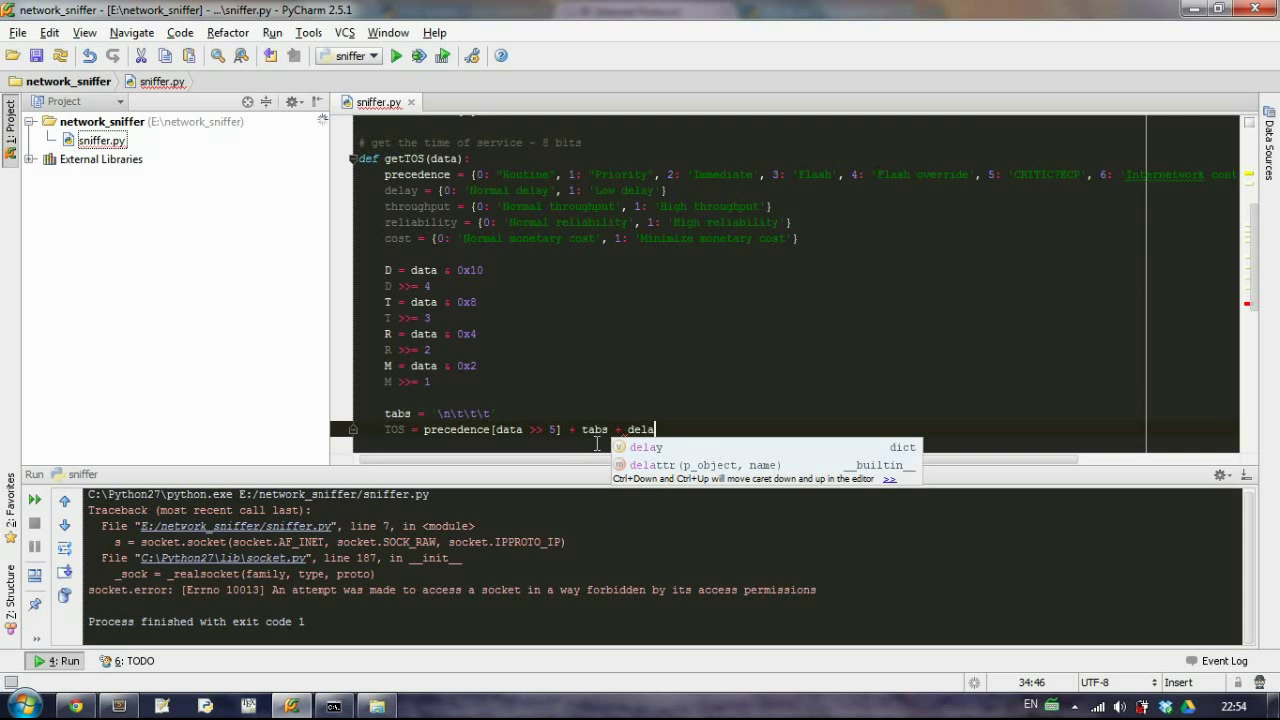
text(y[D)
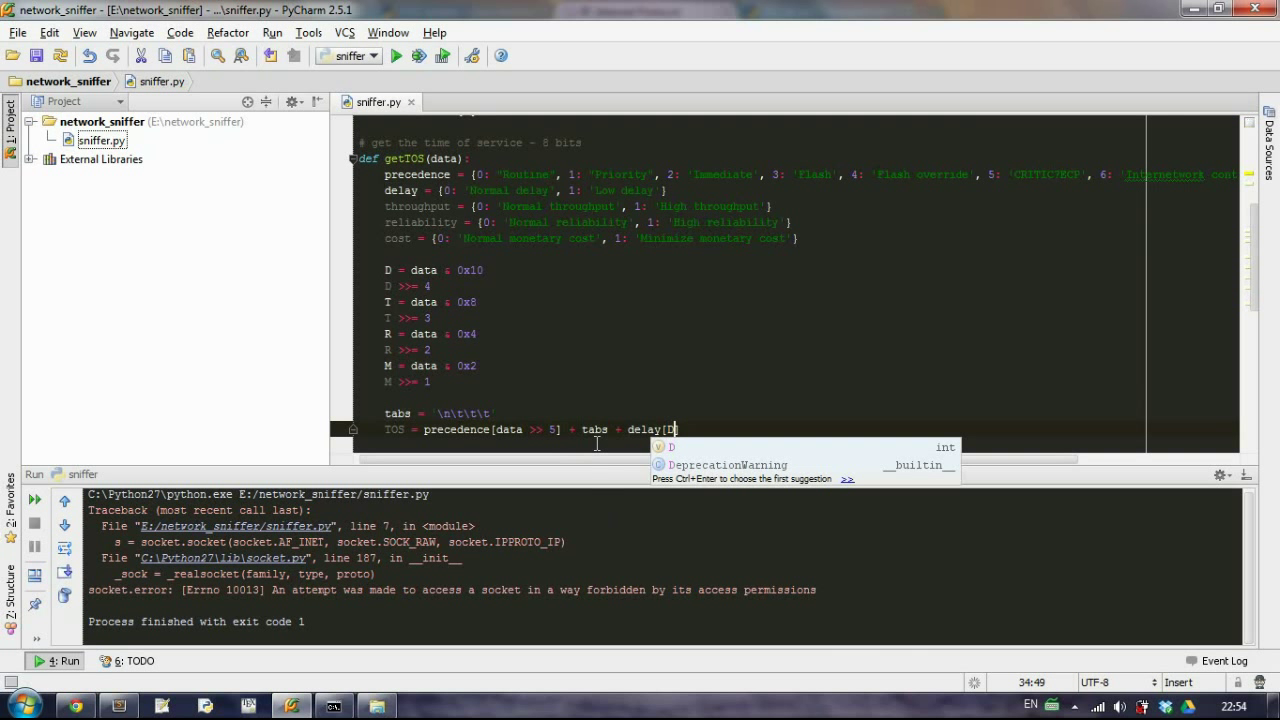
text(] + tabs +)
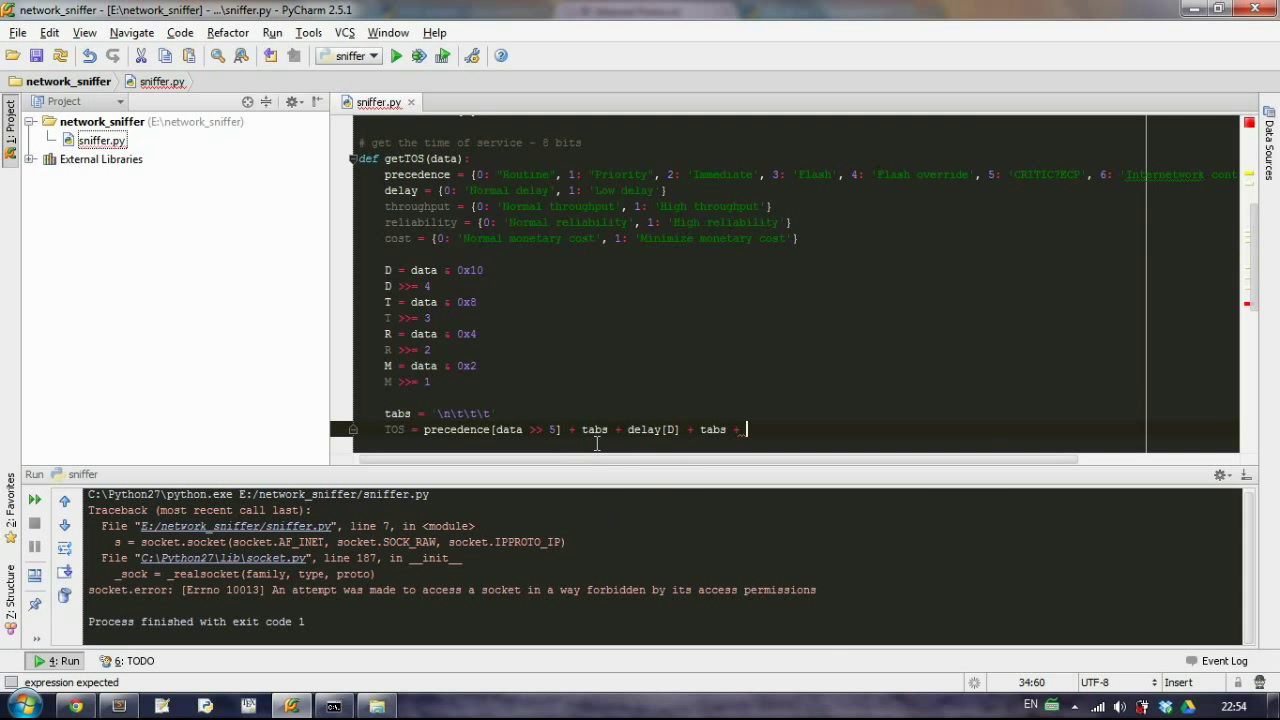
text(thr)
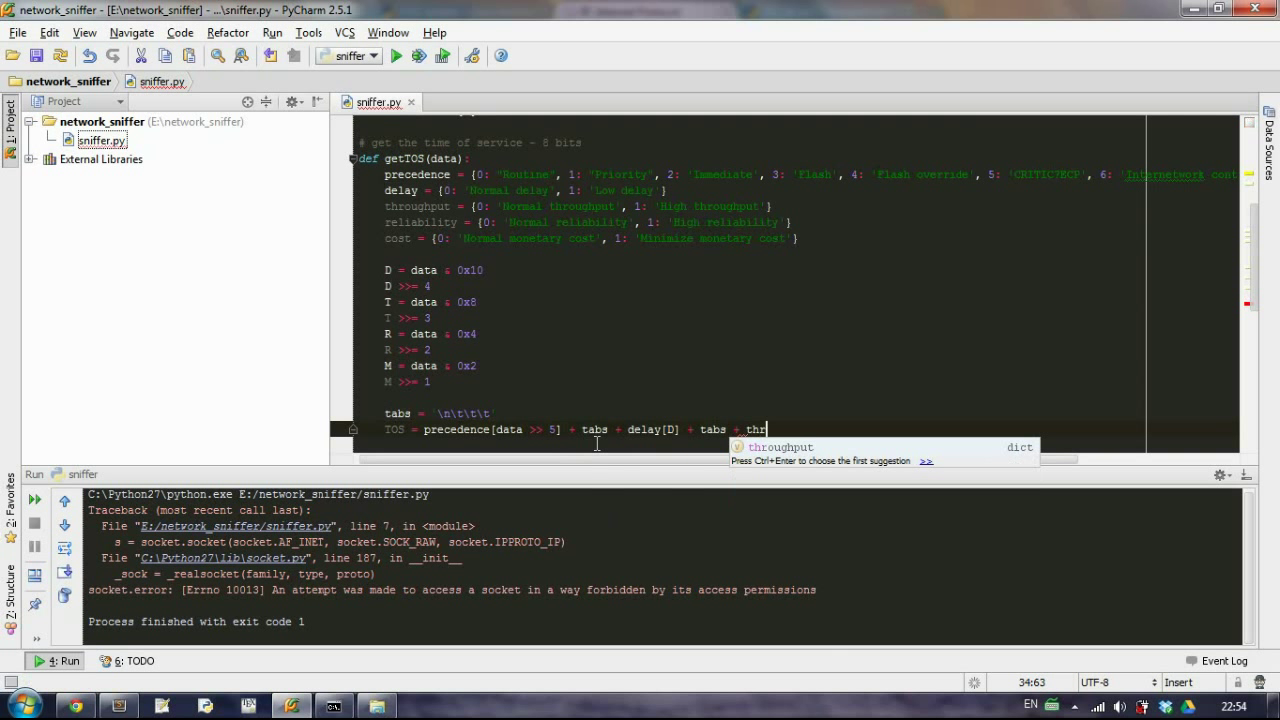
key(Tab)
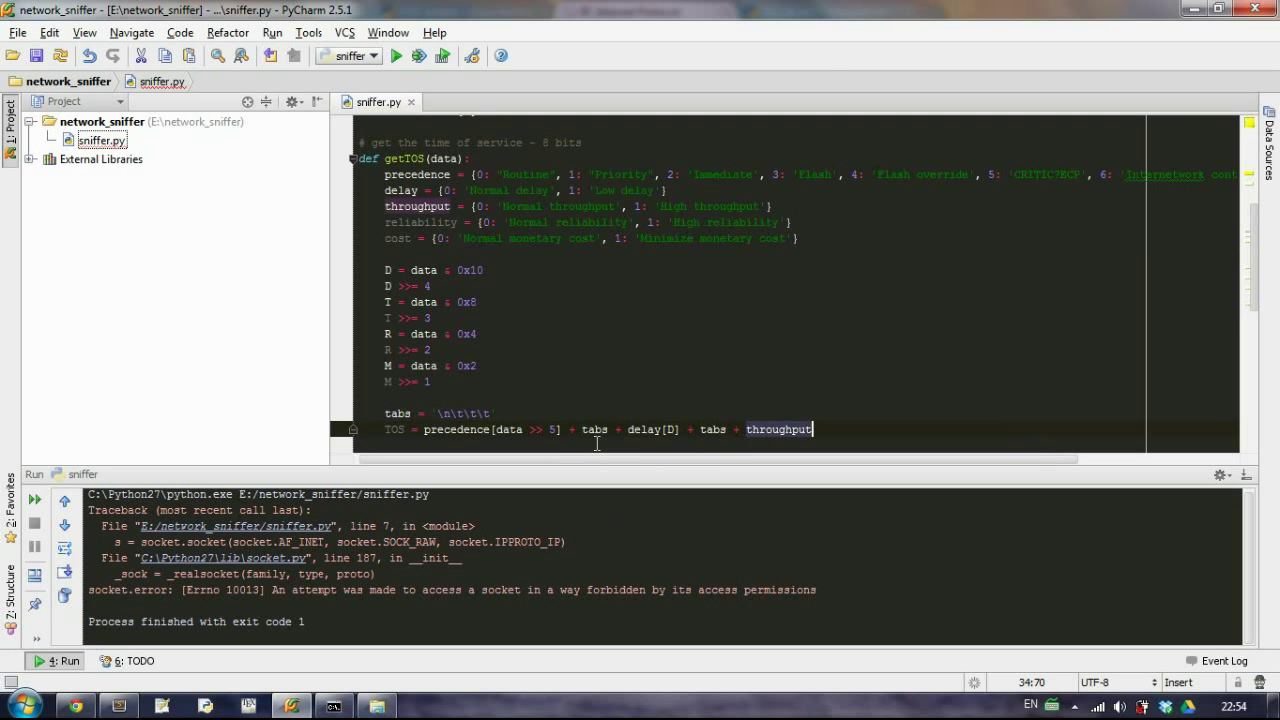
text([T] + tabs +)
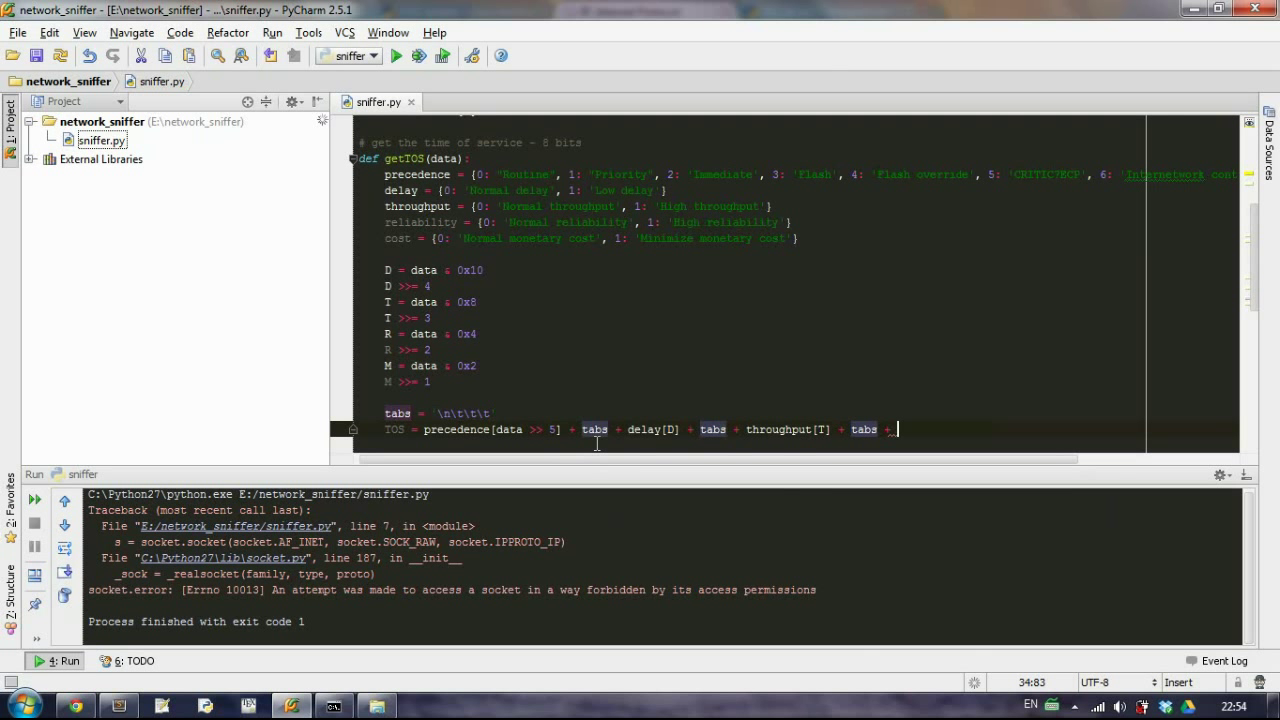
text(reliability[)
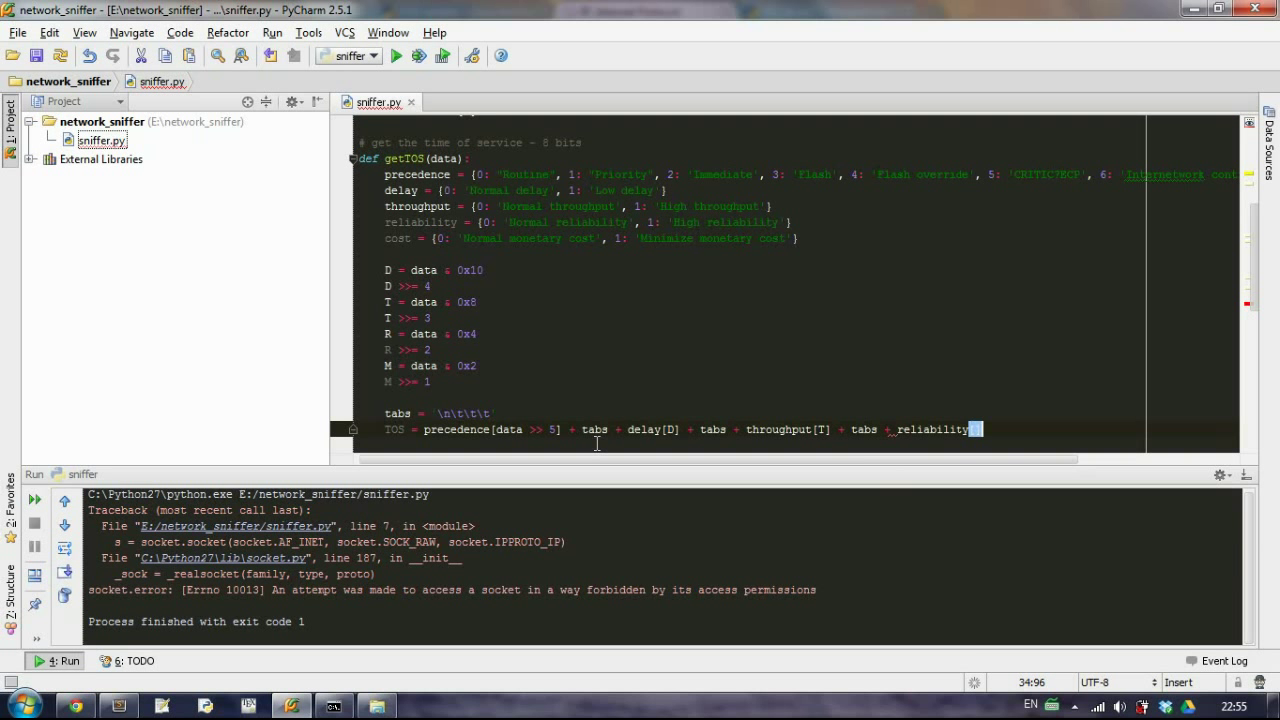
text([R)
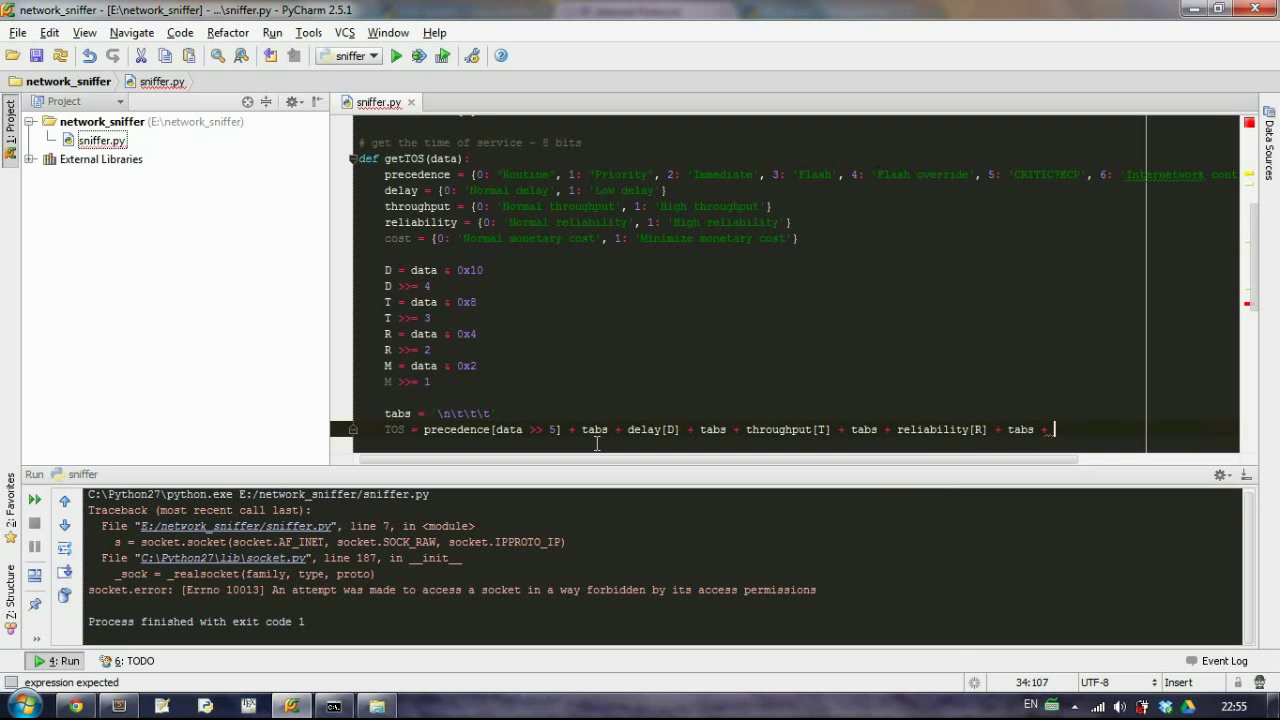
text(cos)
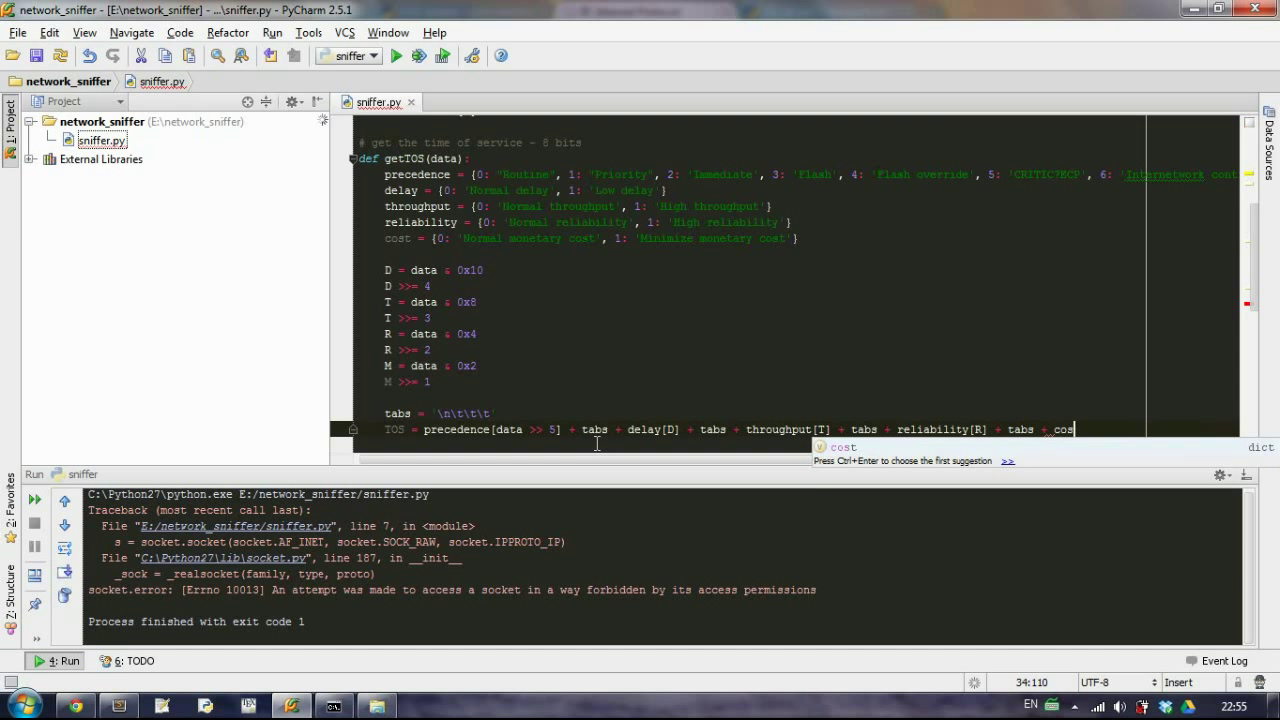
text([M)
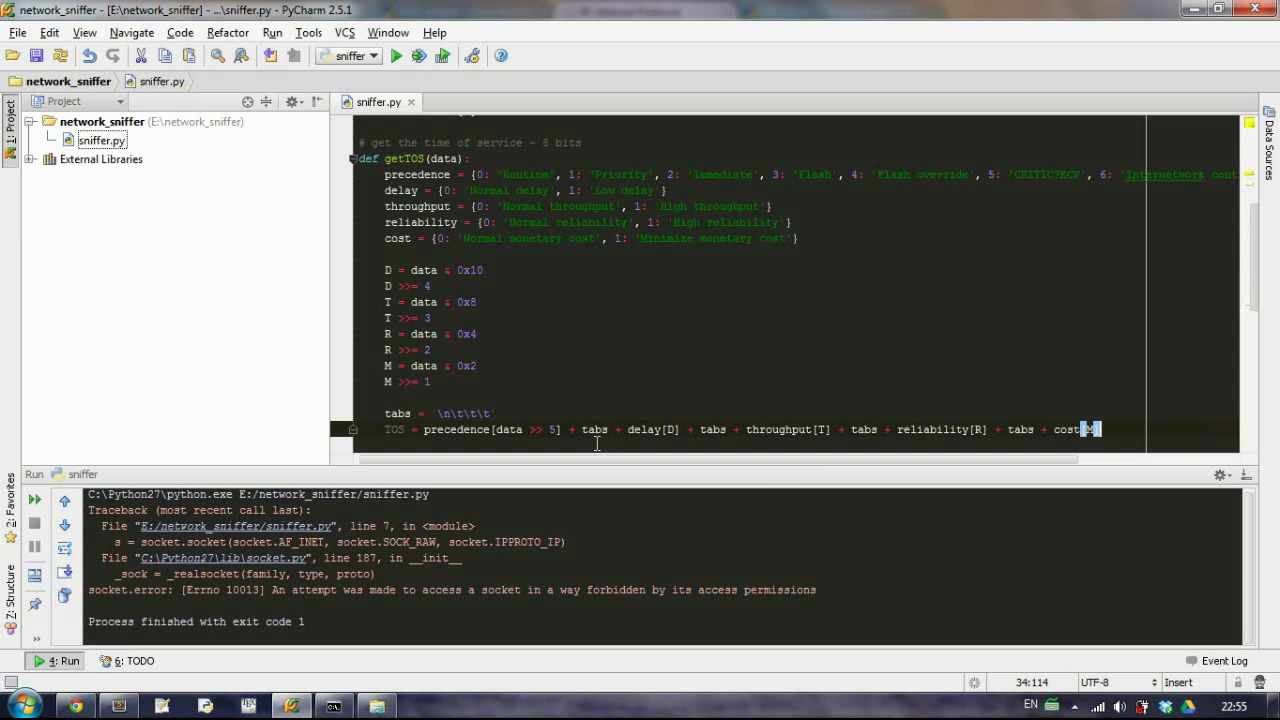
End getTOS with return TOS
text(return T)
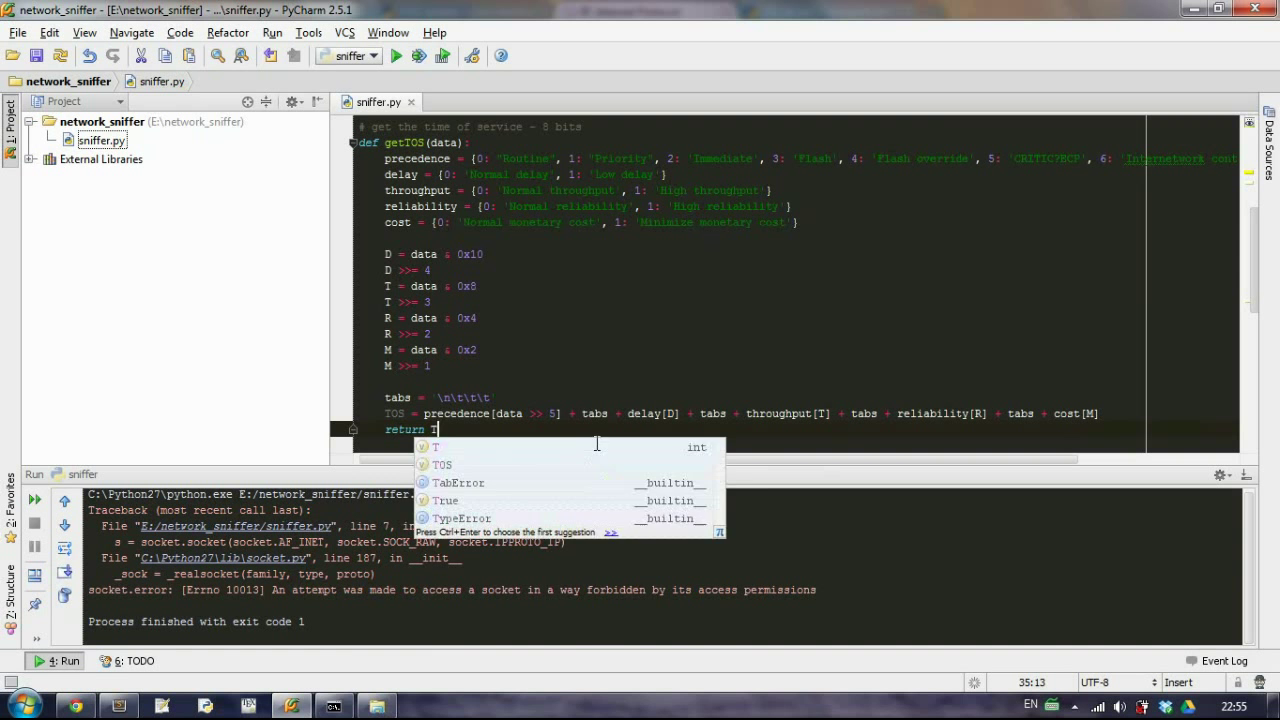
key(Tab)
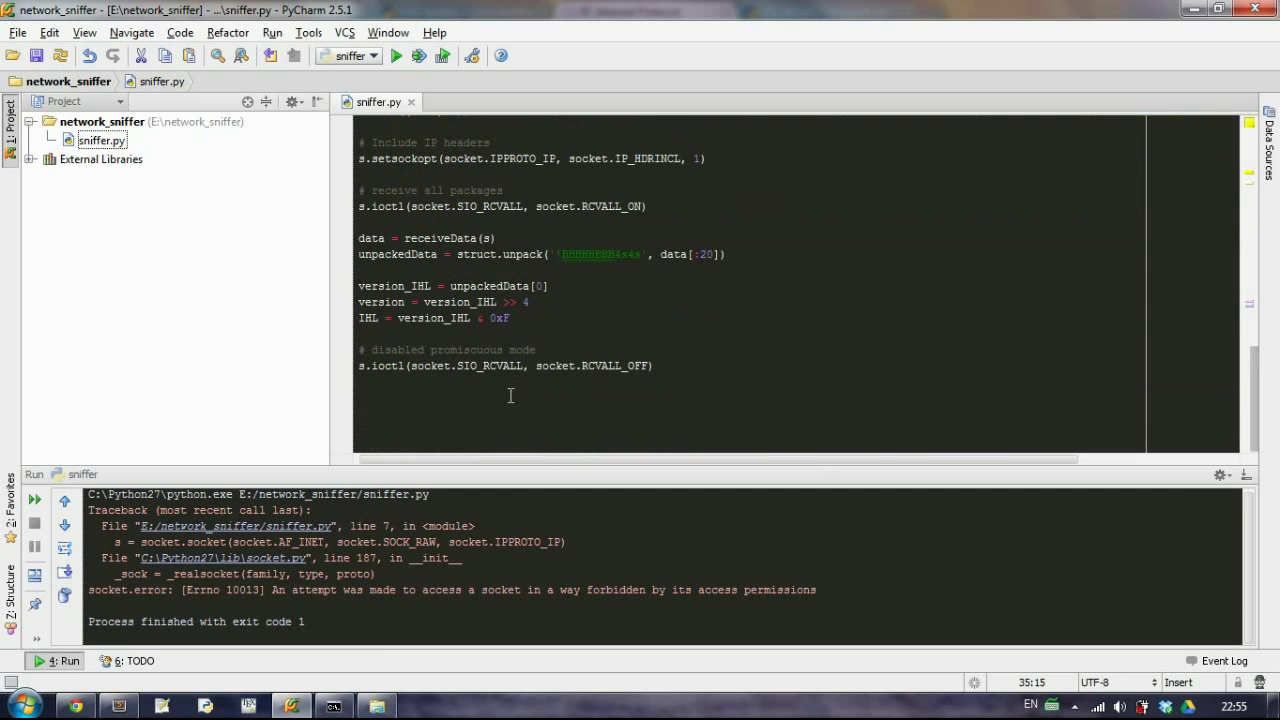
Add TOS = unpackedData[1] on a new line after the IHL assignment
click(536, 336)
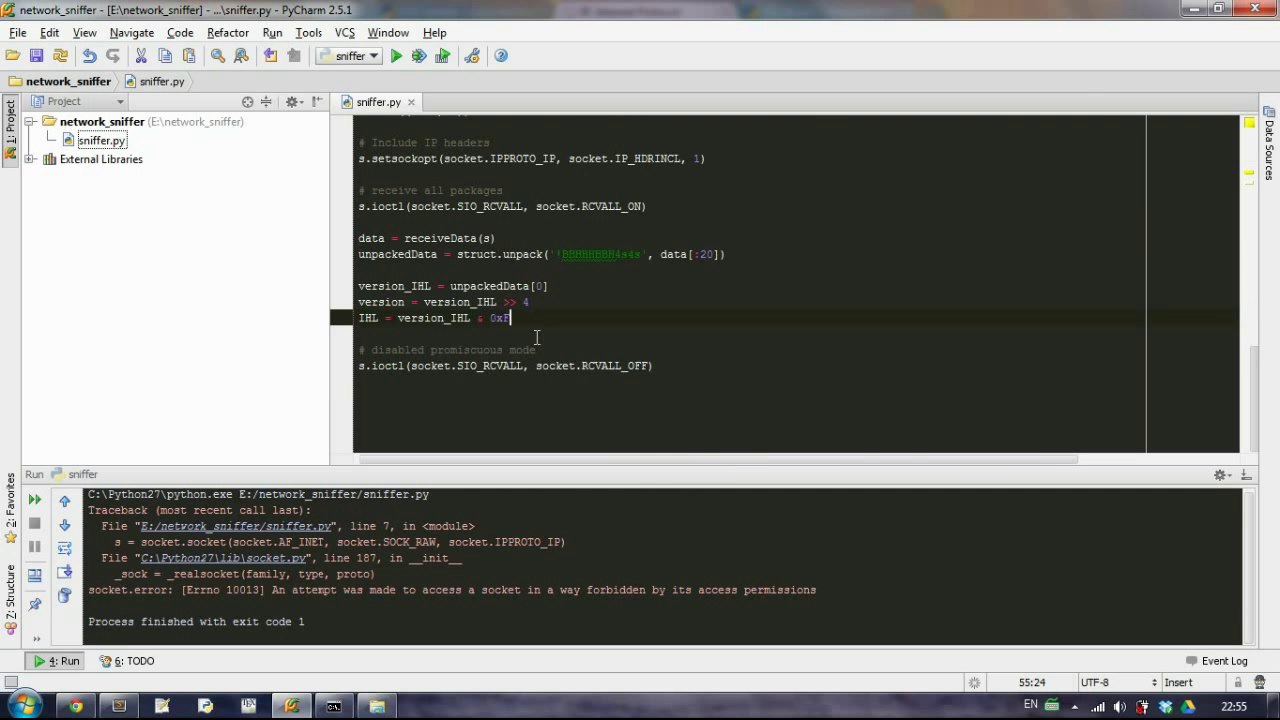
mouse_move(556, 336)
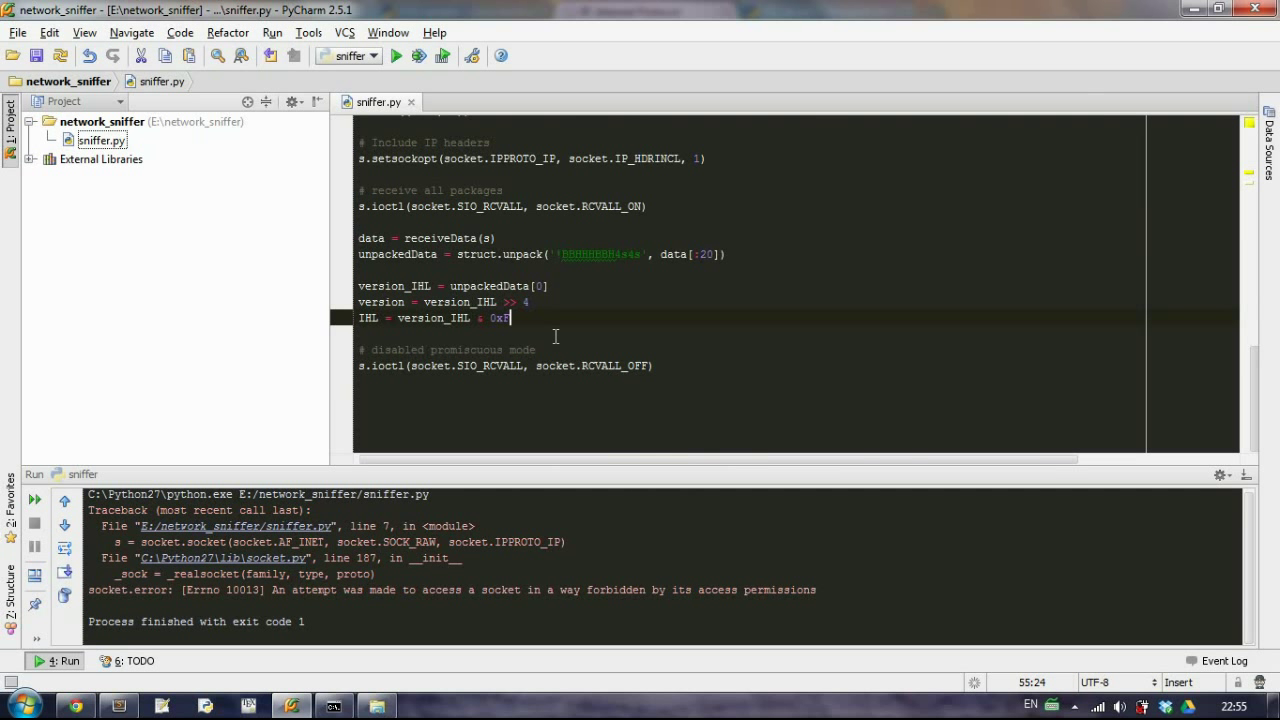
key(Enter)
text(TOS = un)
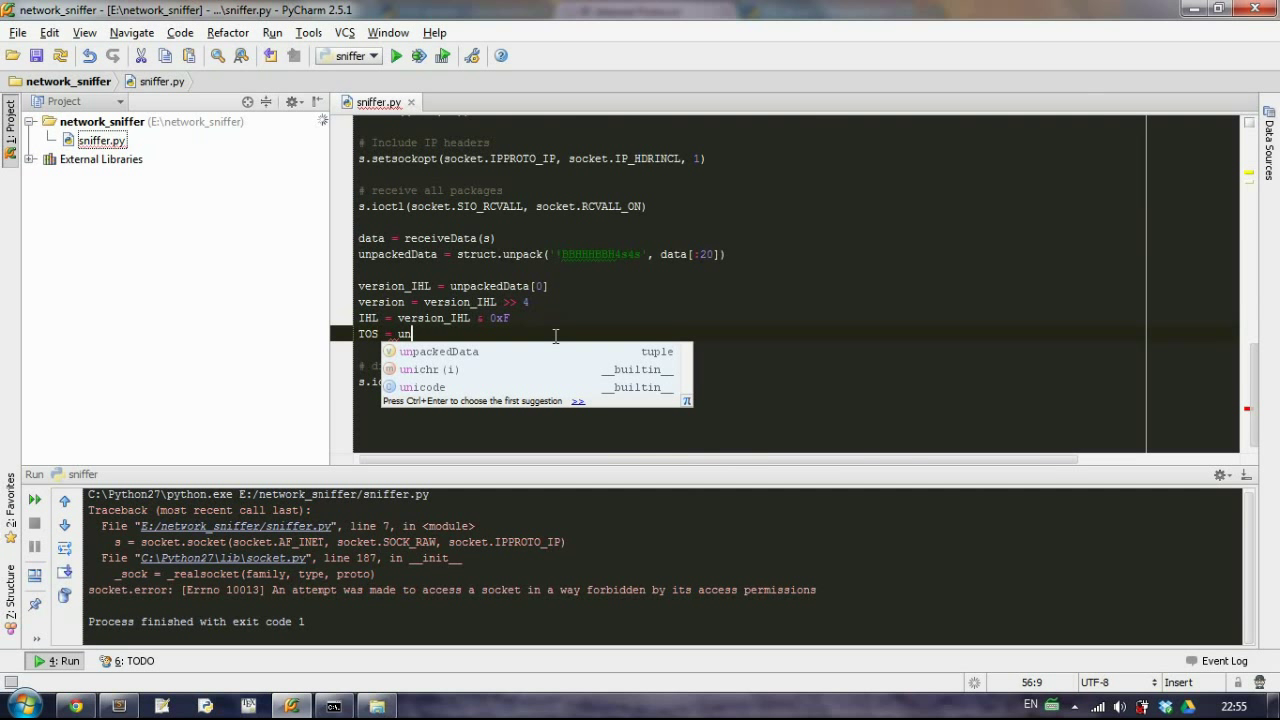
key(Tab)
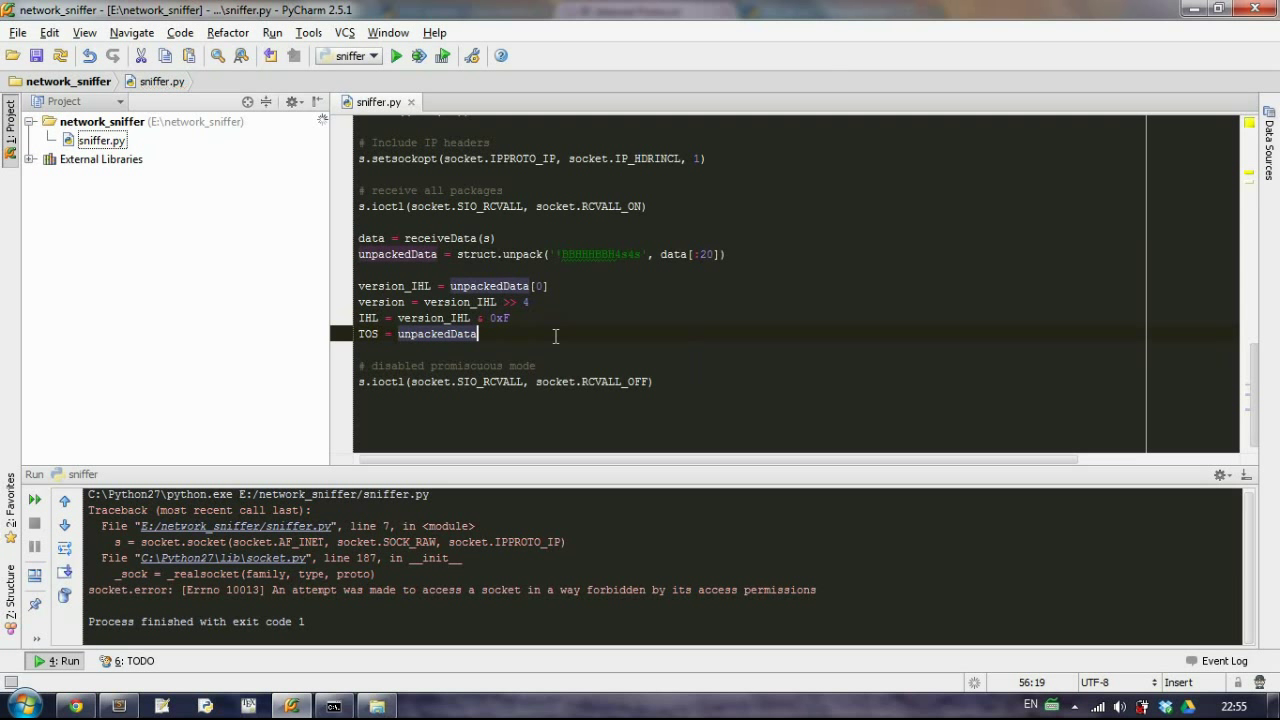
text([1)
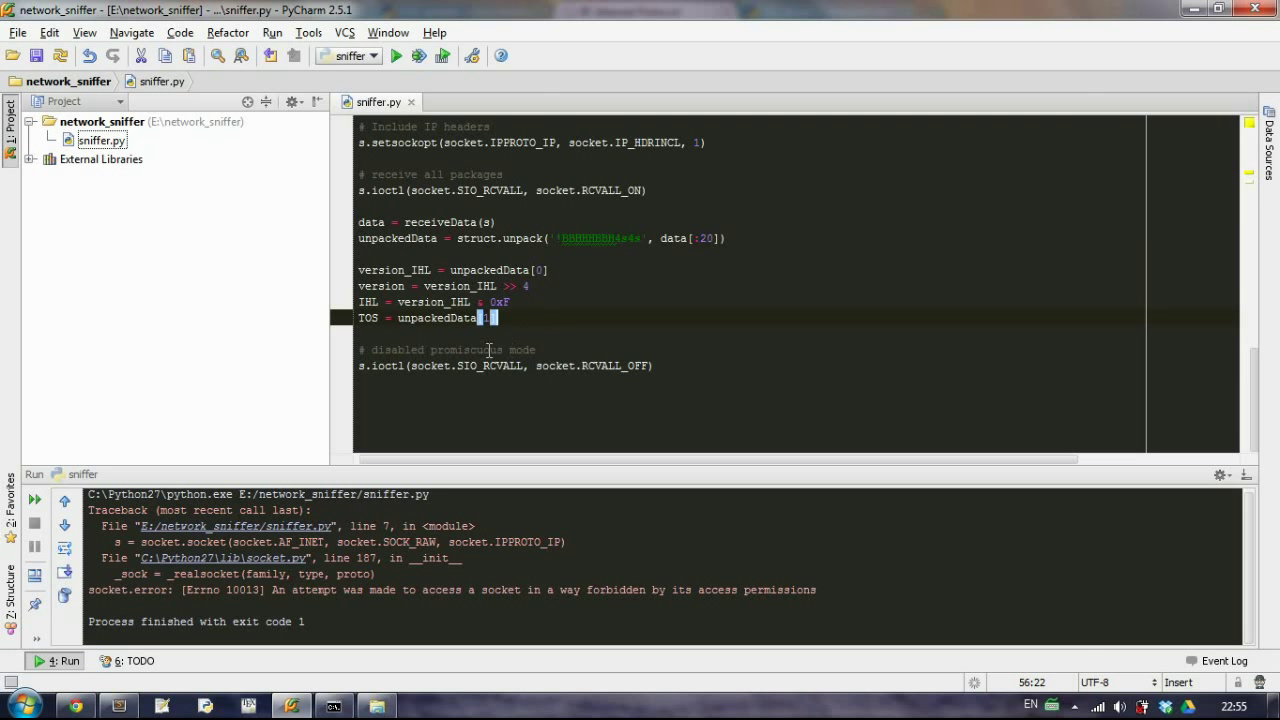
mouse_move(470, 336)
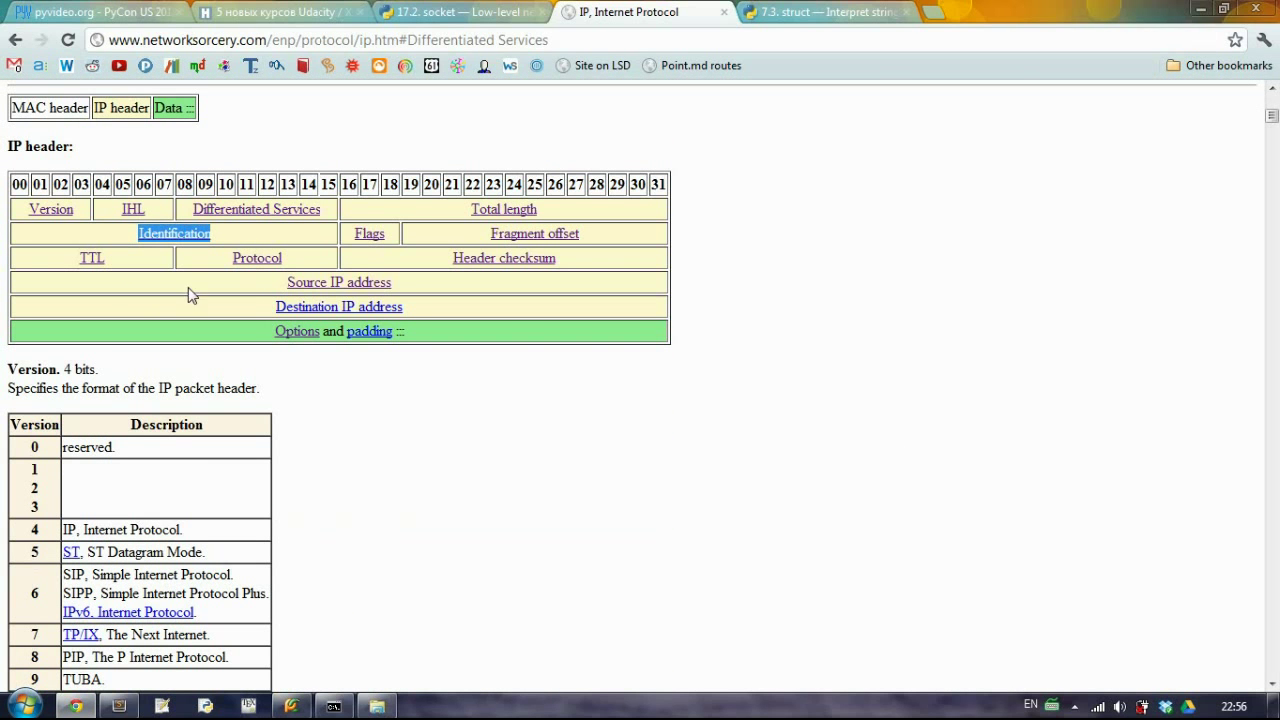
mouse_move(212, 288)
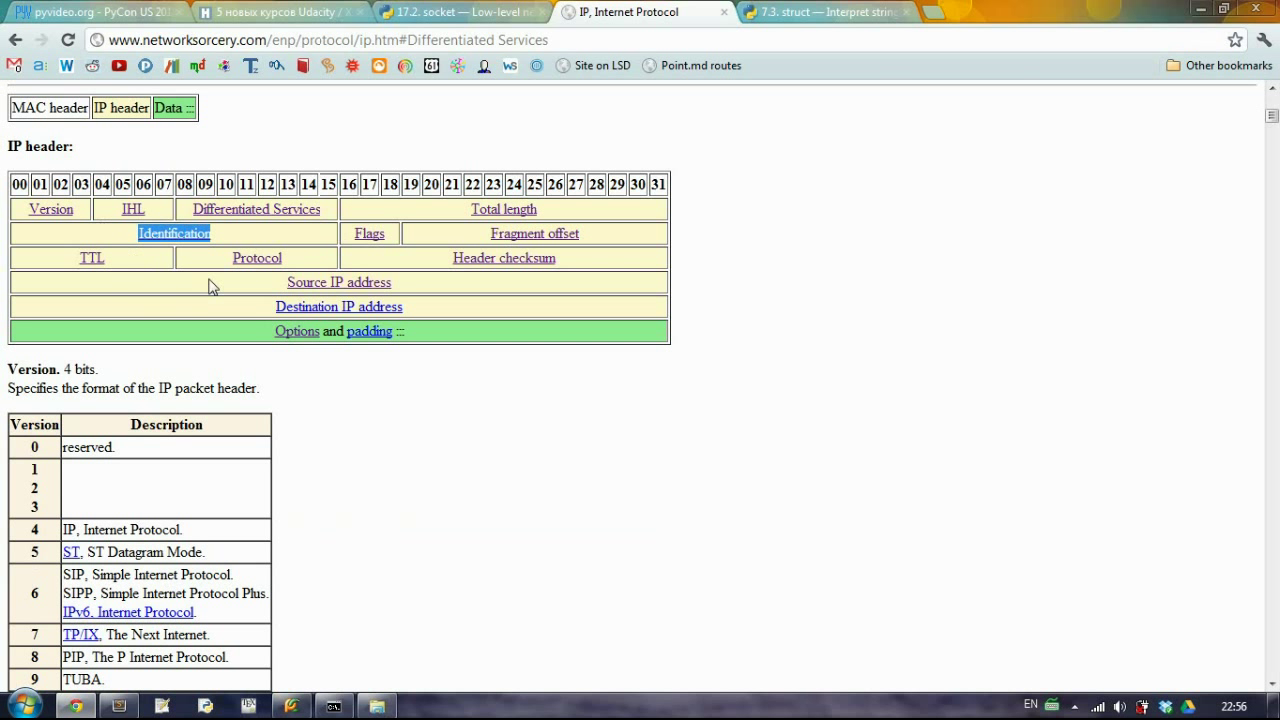
mouse_move(520, 480)
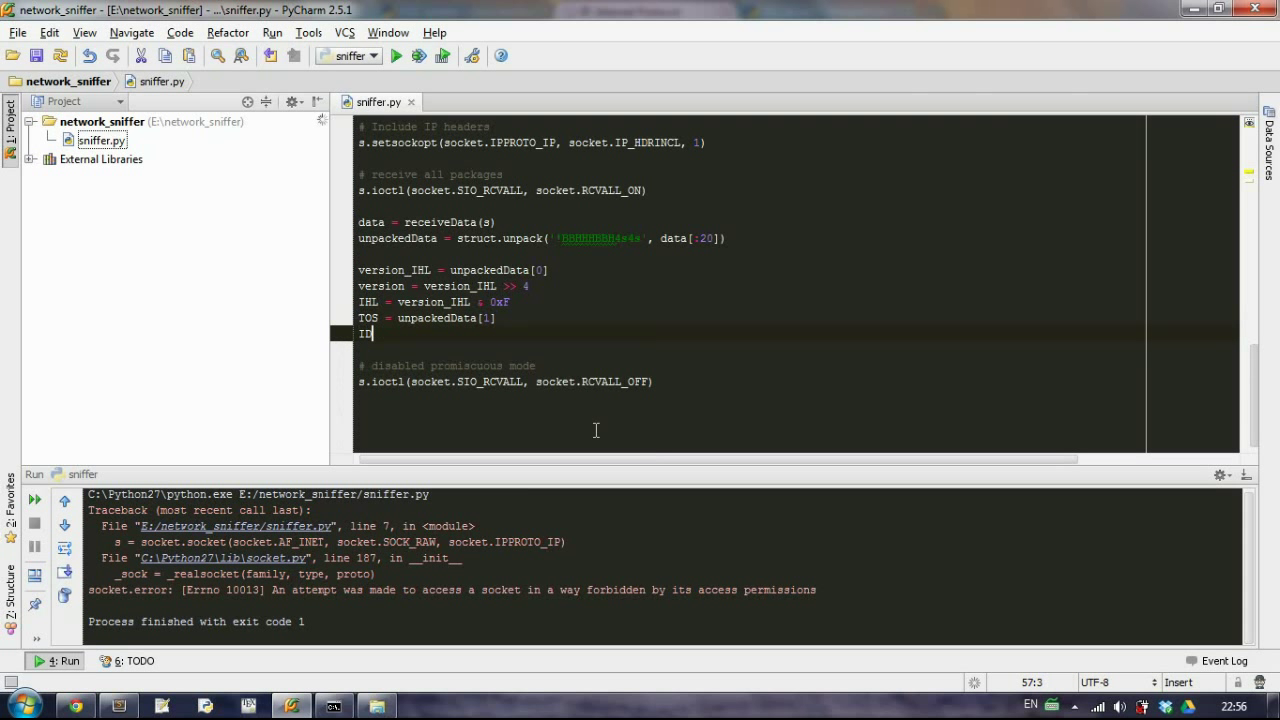
Write ID = unpackedData[2] below the TOS line
text(= _uncpa)
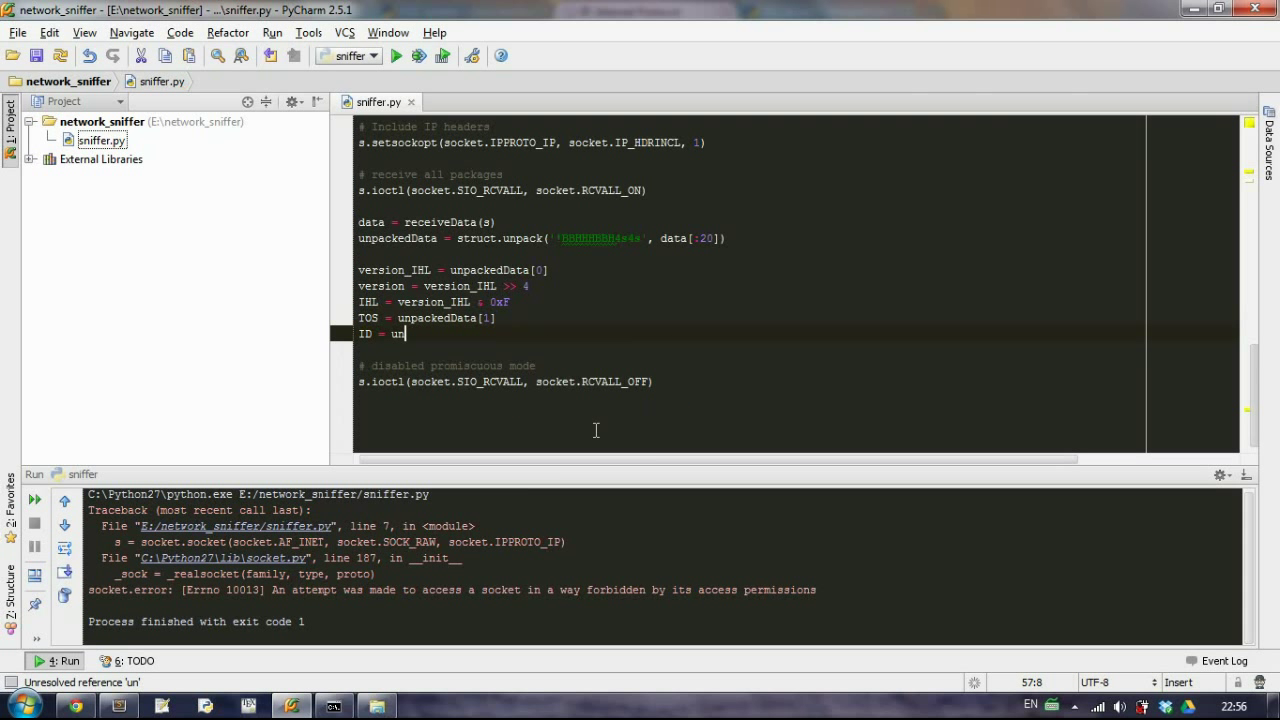
text(packedData)
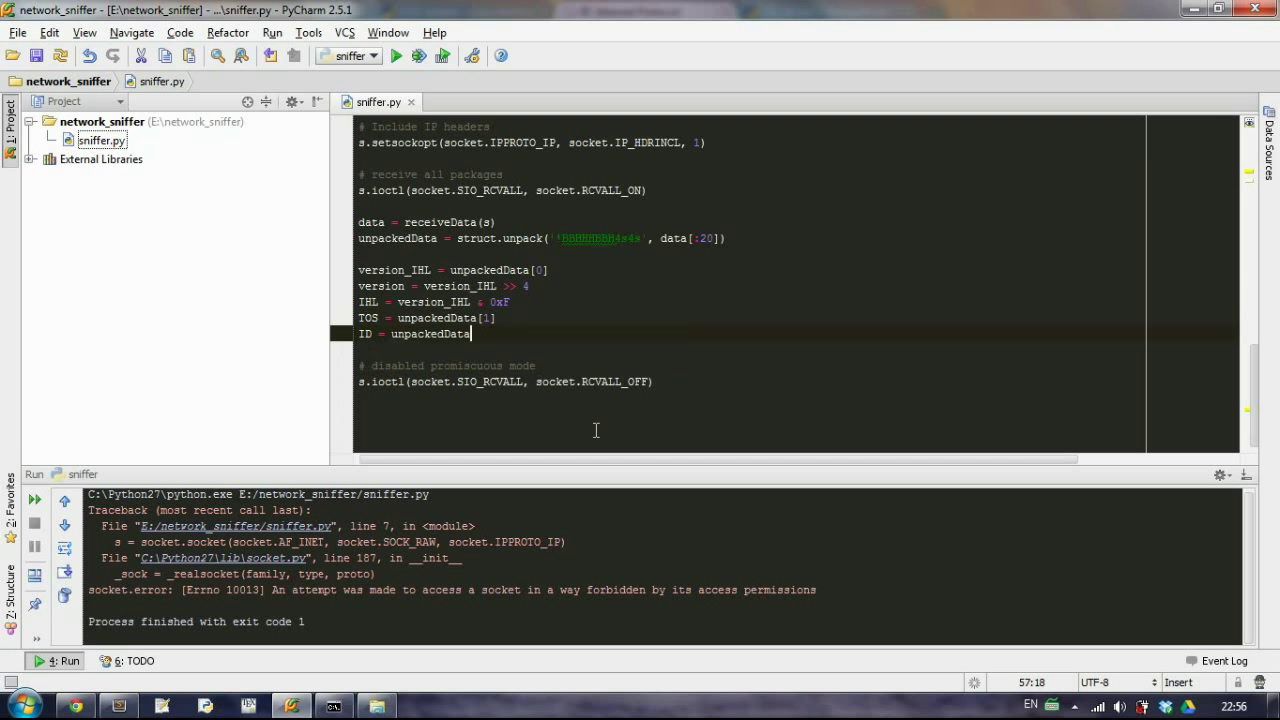
text([2])
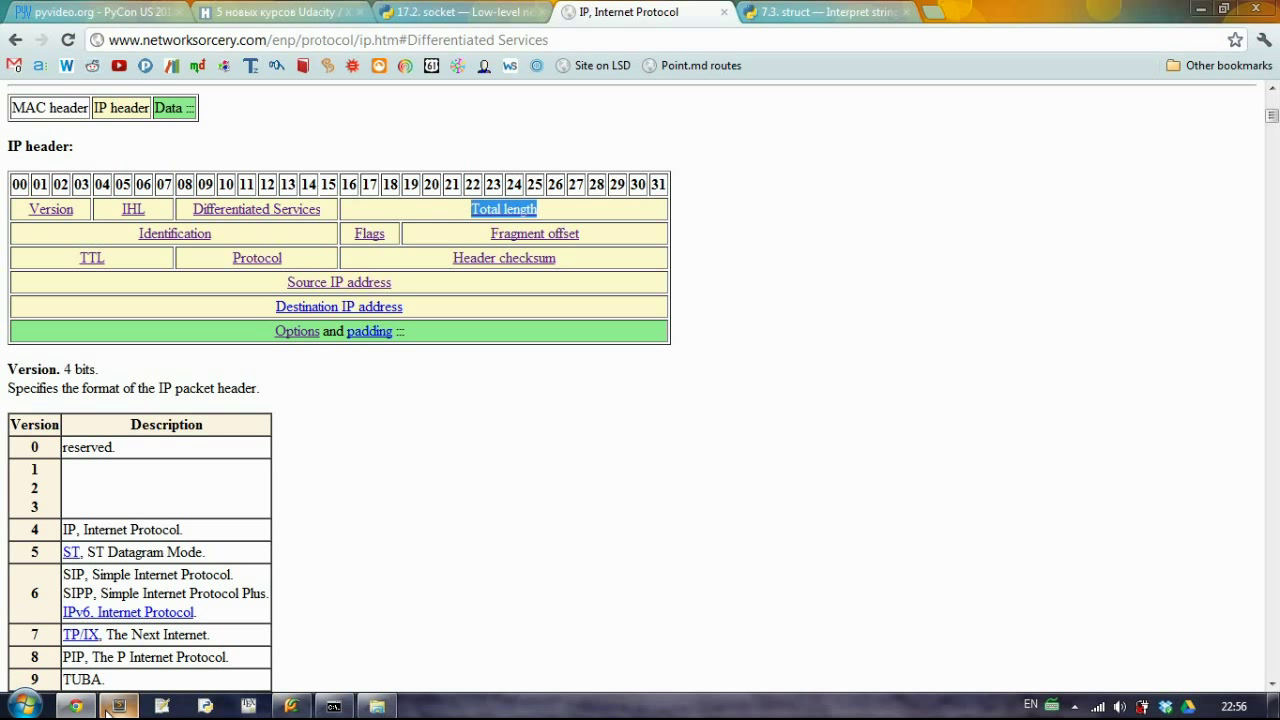
click(124, 706)
text(total)
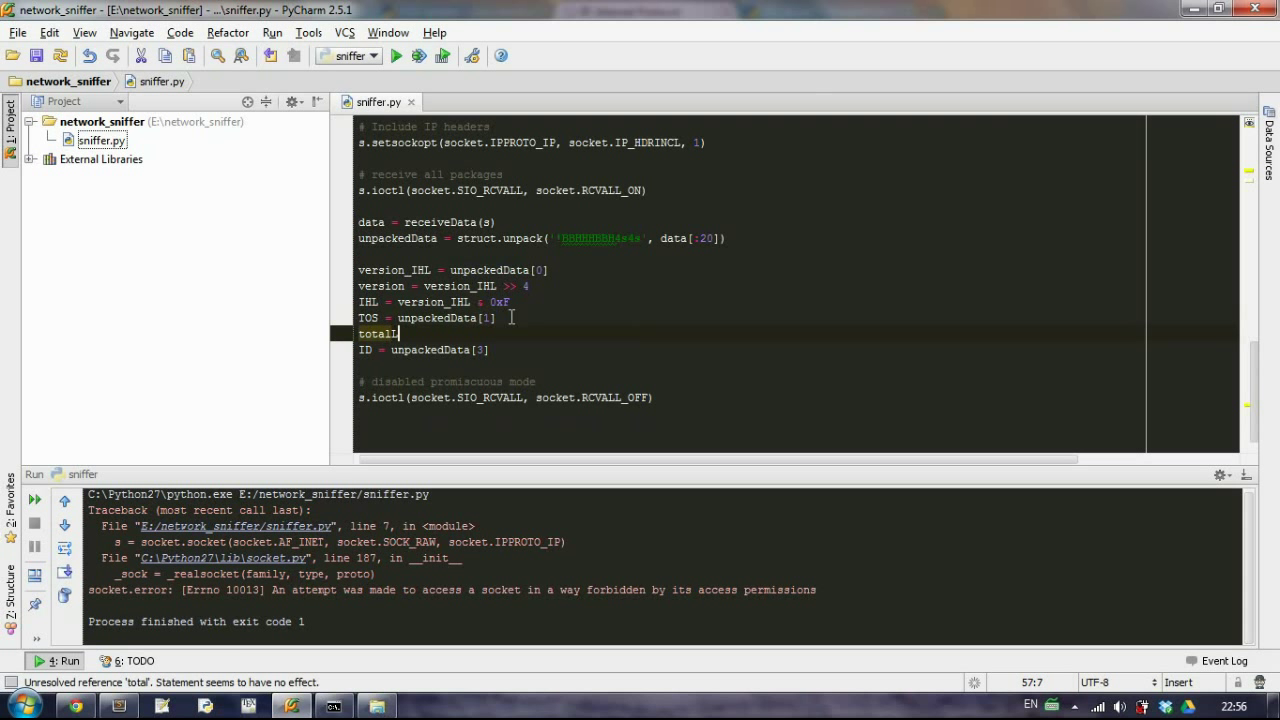
Start the line totalLength = unpackedData[2] above ID
text(Length =)
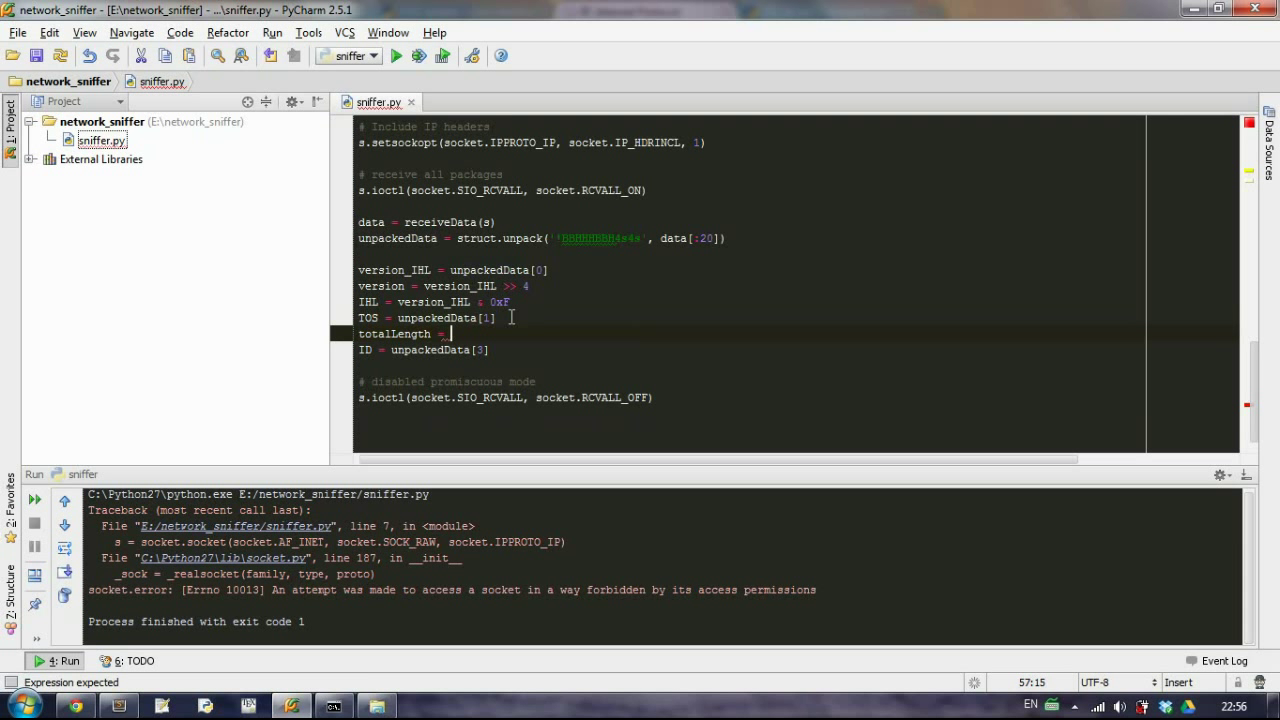
text(u)
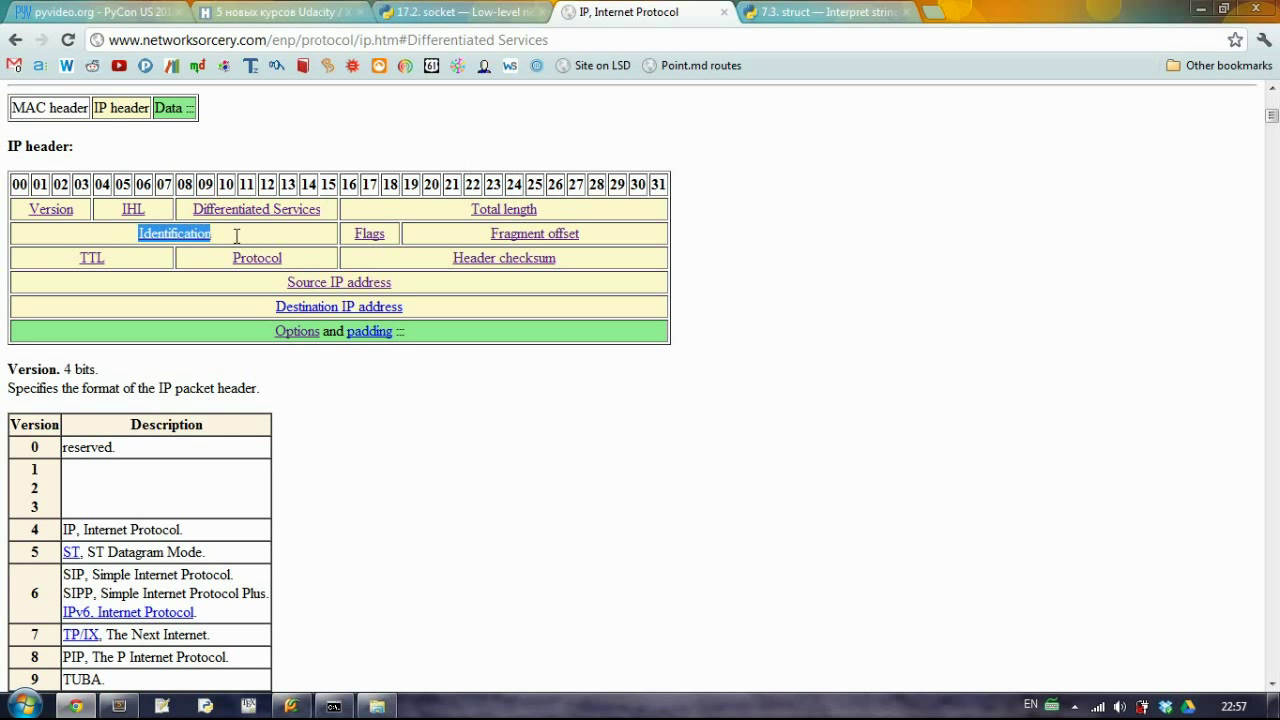
mouse_move(528, 280)
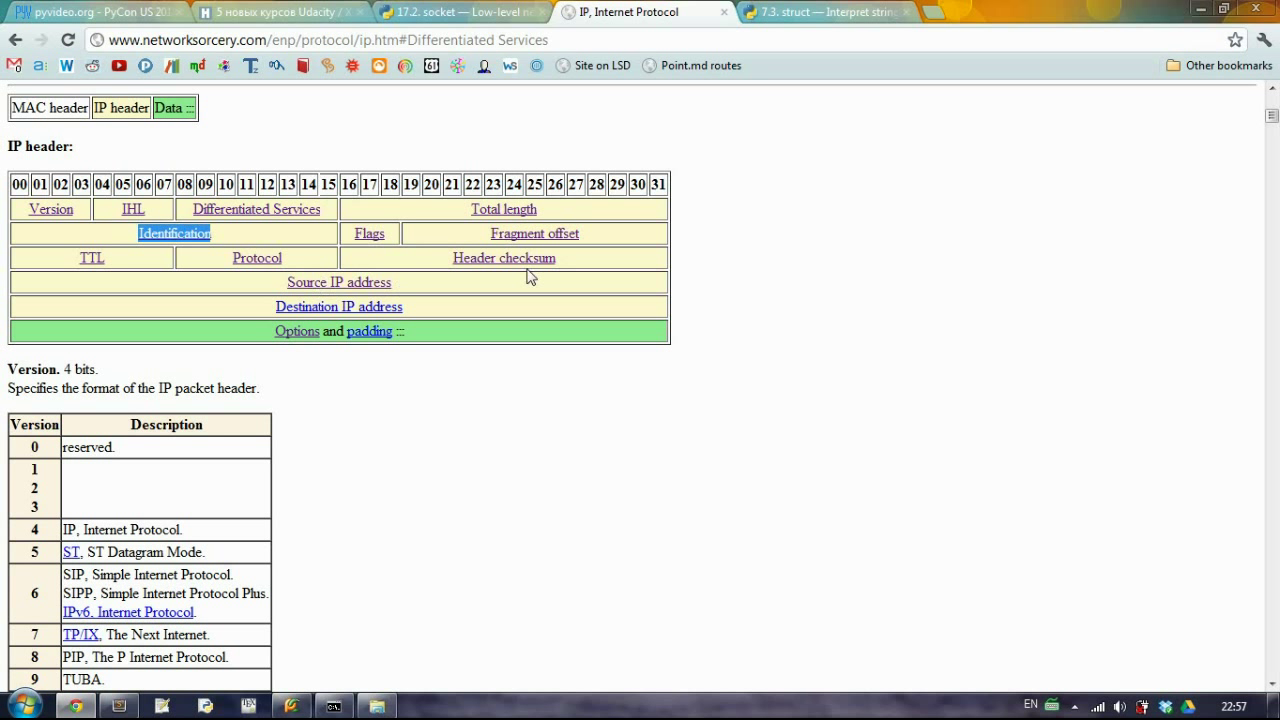
mouse_move(390, 258)
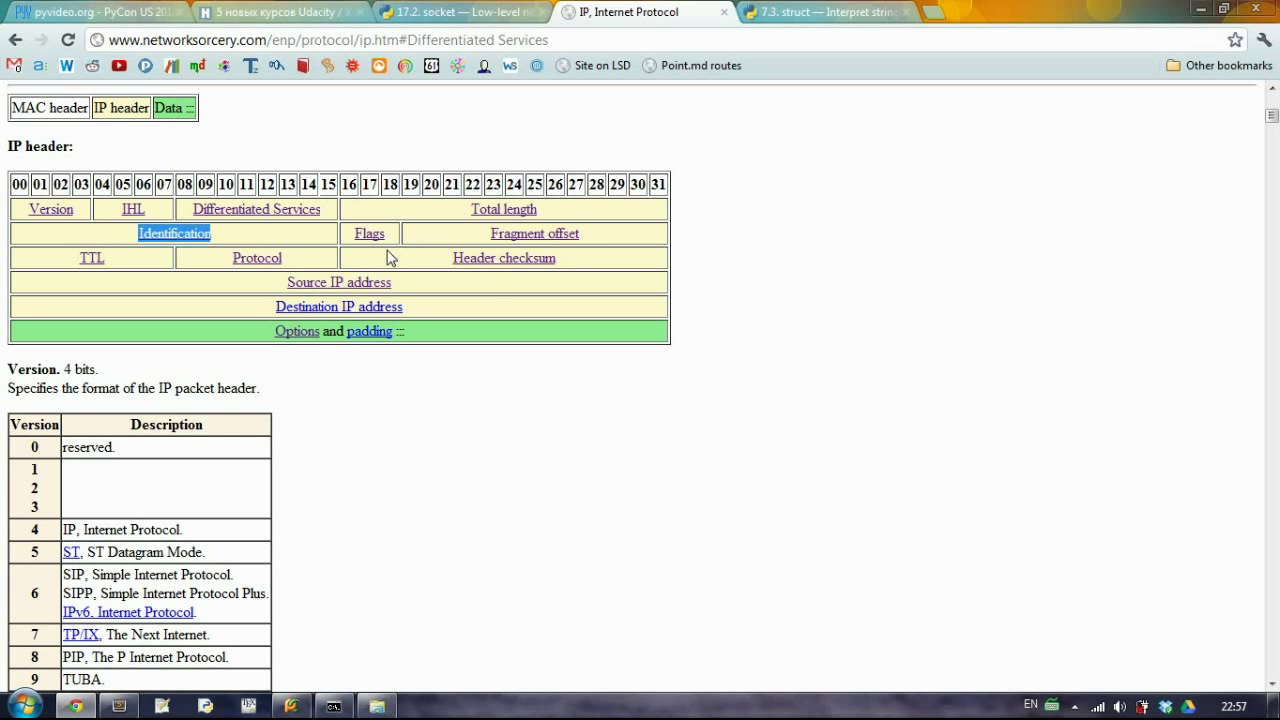
mouse_move(658, 234)
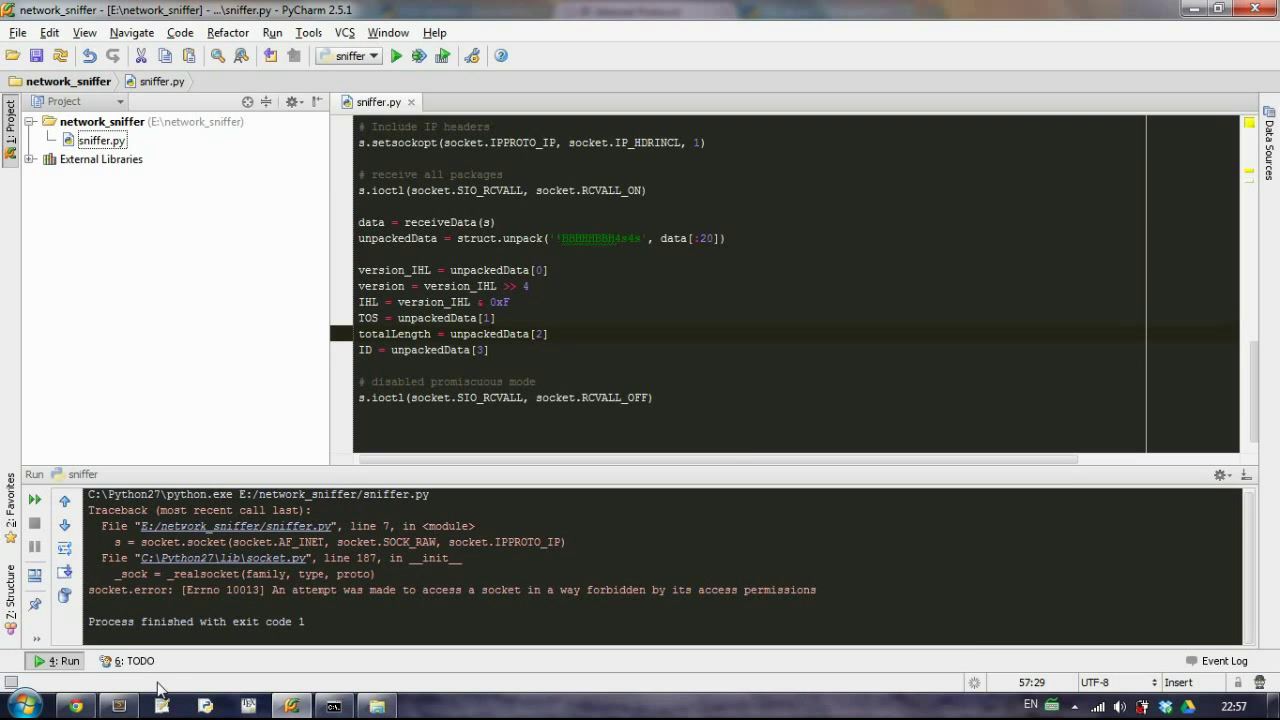
click(290, 702)
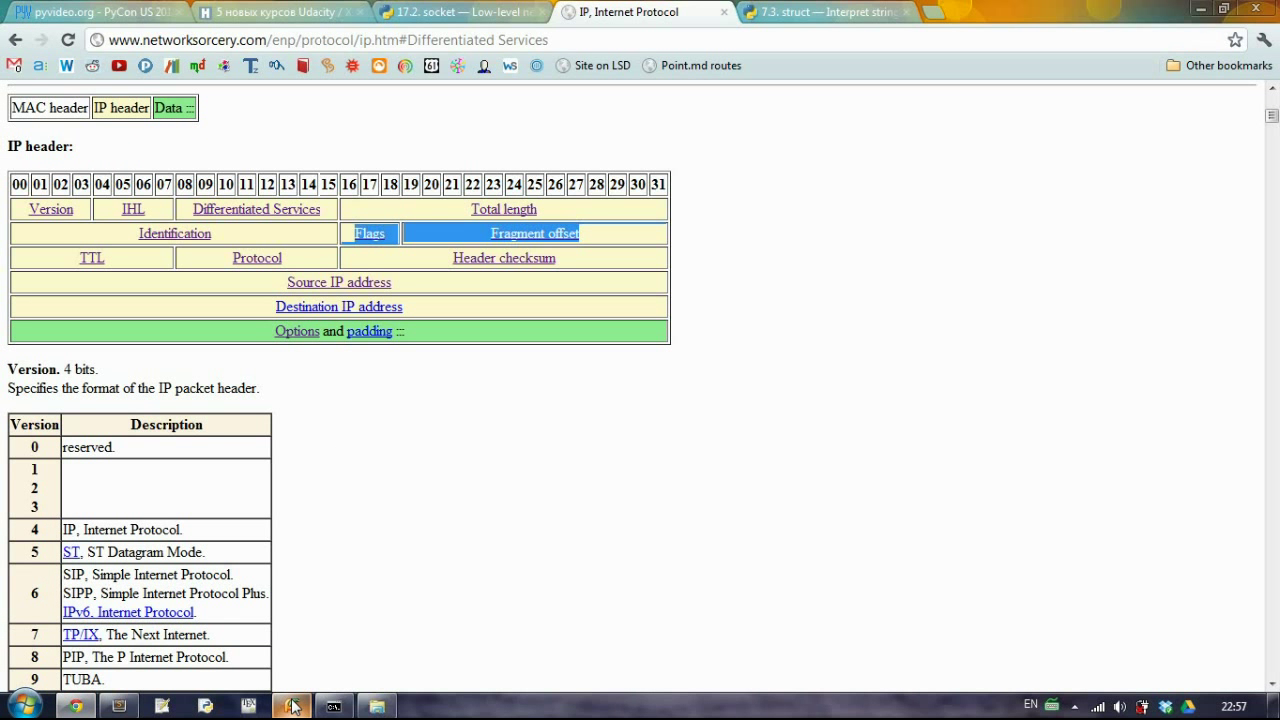